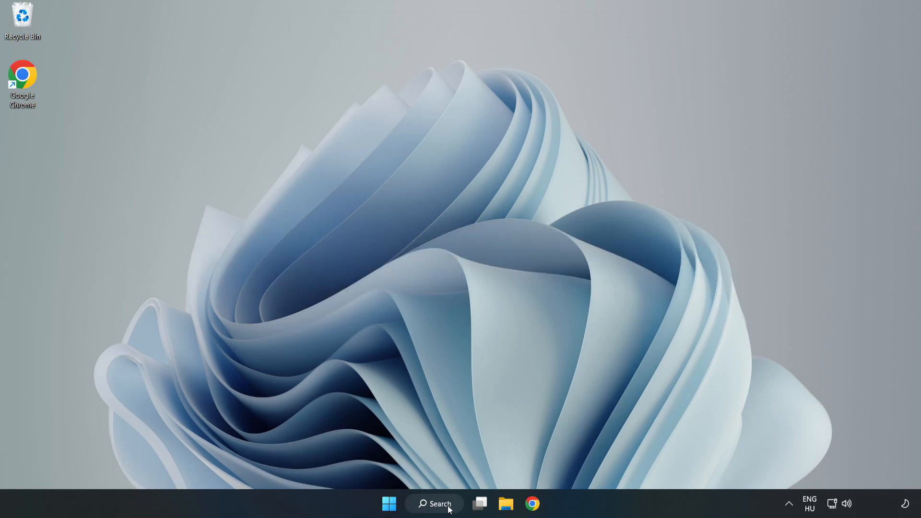
Search Windows for 'device manager' and bring up Device Manager as best match
{"action": "left_click", "coordinate": [435, 504]}
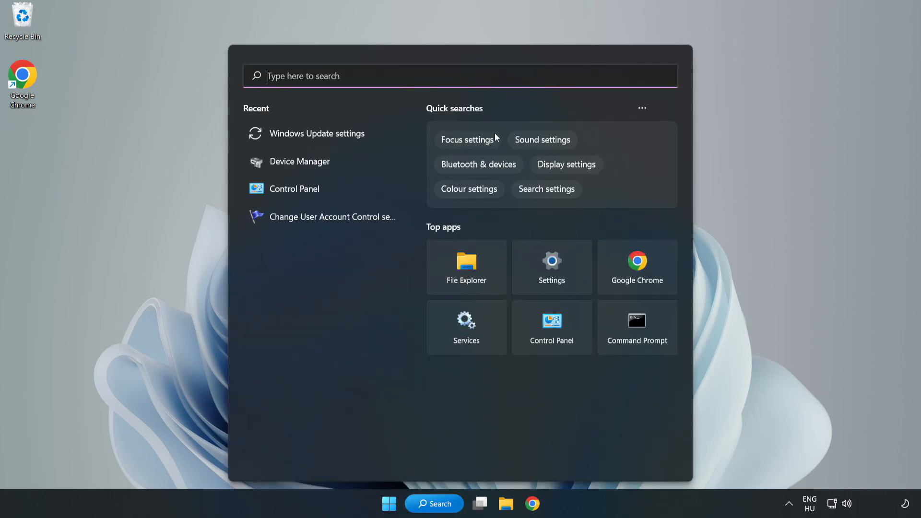
{"action": "type", "text": "device manager"}
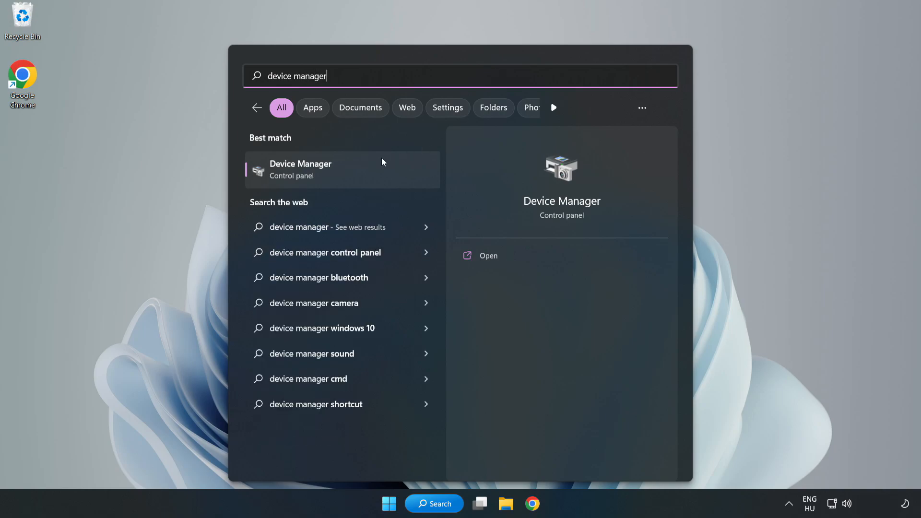
{"action": "mouse_move", "coordinate": [342, 178]}
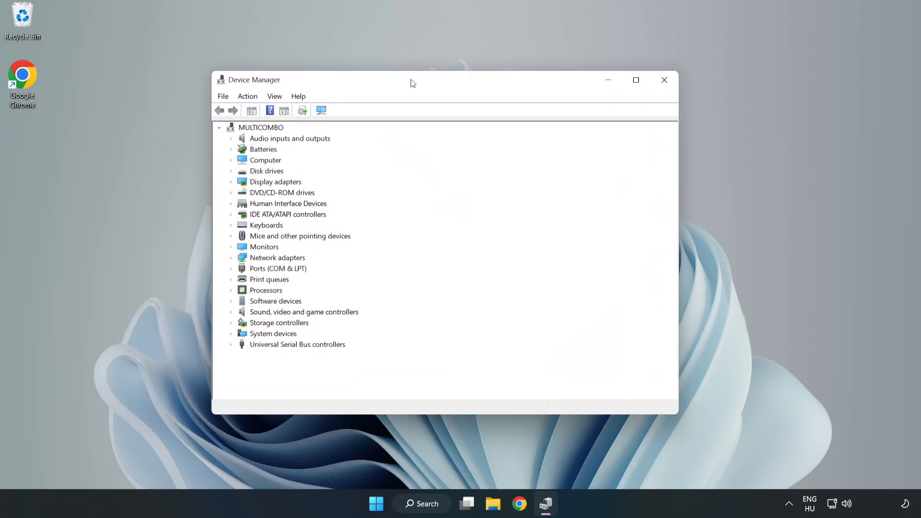
Start a driver update for the VMware SVGA 3D adapter under Display adapters
{"action": "left_click", "coordinate": [274, 181]}
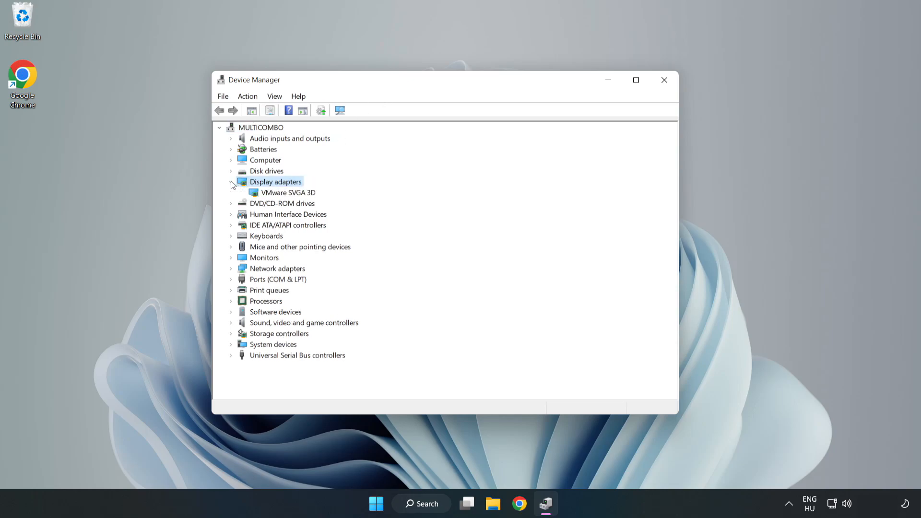
{"action": "left_click", "coordinate": [287, 192]}
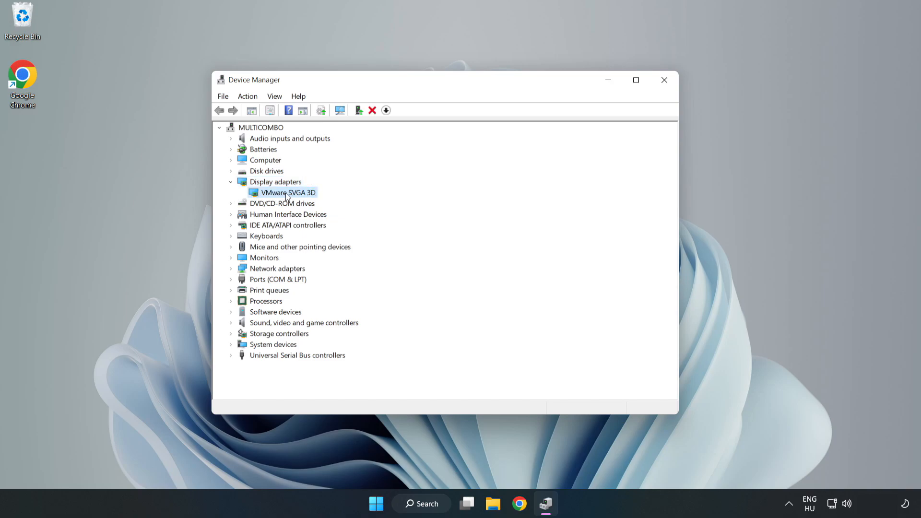
{"action": "right_click", "coordinate": [286, 192]}
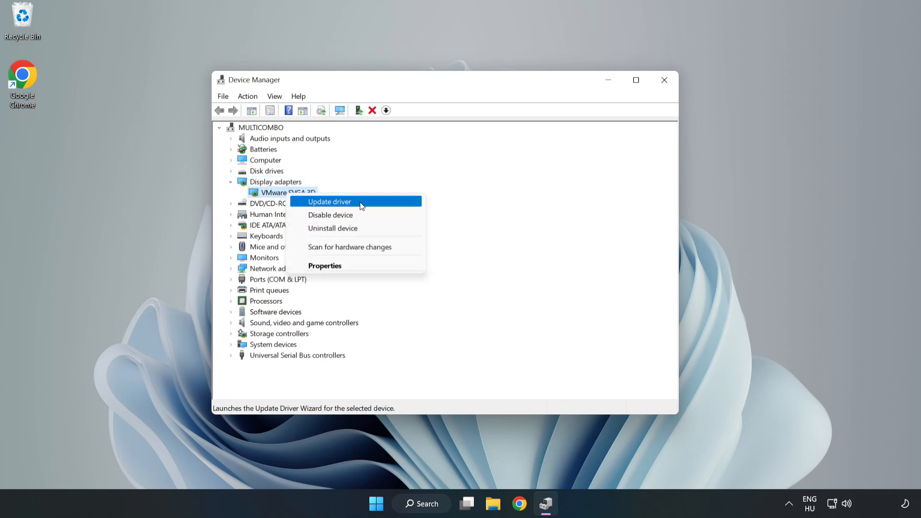
{"action": "left_click", "coordinate": [329, 202]}
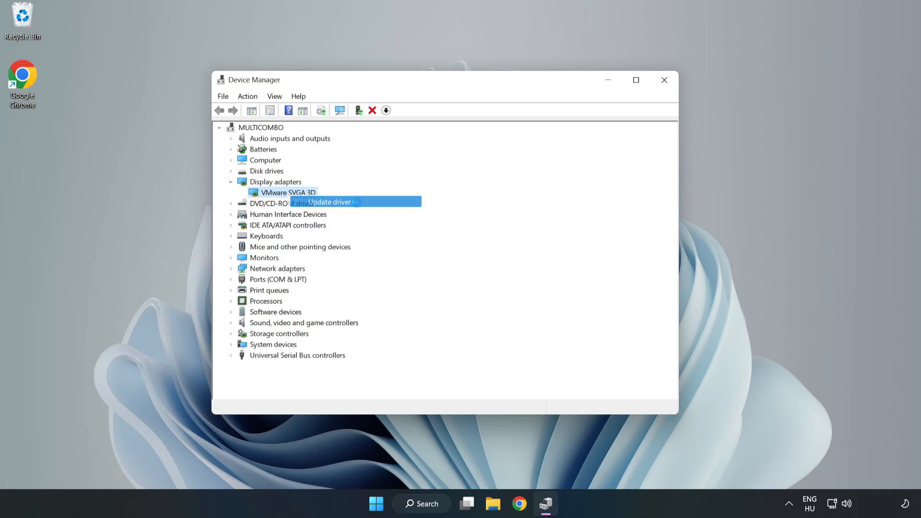
{"action": "left_click", "coordinate": [329, 202]}
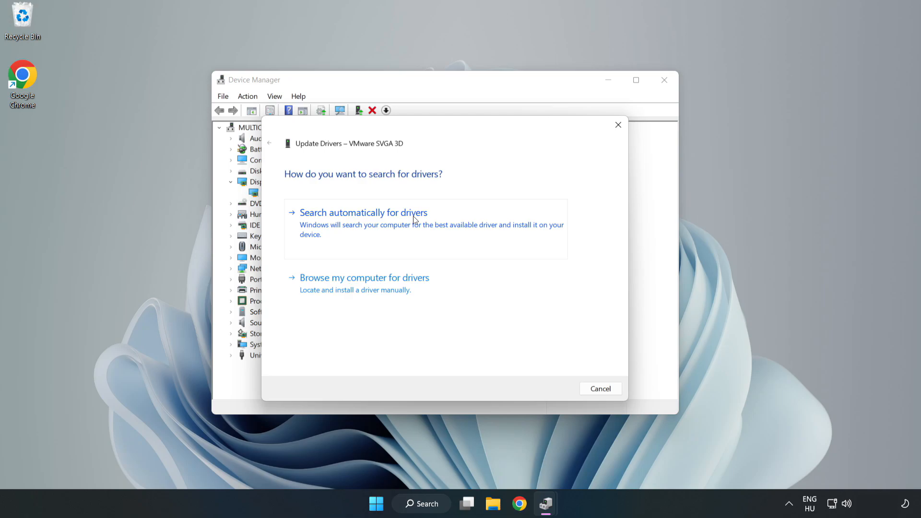
{"action": "mouse_move", "coordinate": [367, 226]}
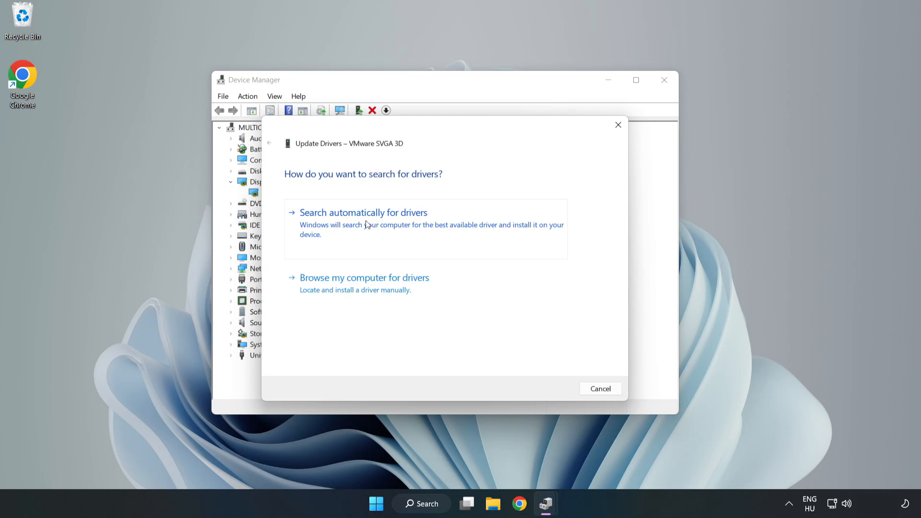
Search automatically for drivers, accept that the best driver is installed, and close Device Manager
{"action": "left_click", "coordinate": [363, 212]}
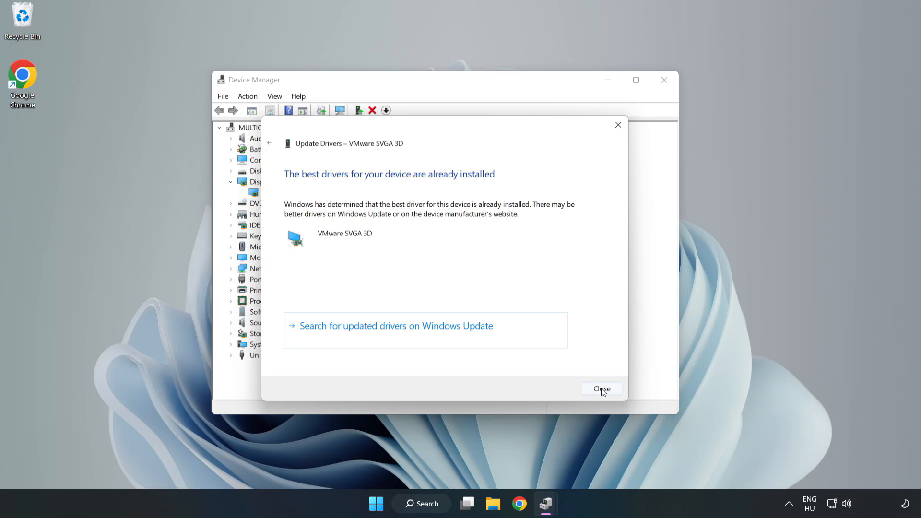
{"action": "left_click", "coordinate": [602, 388]}
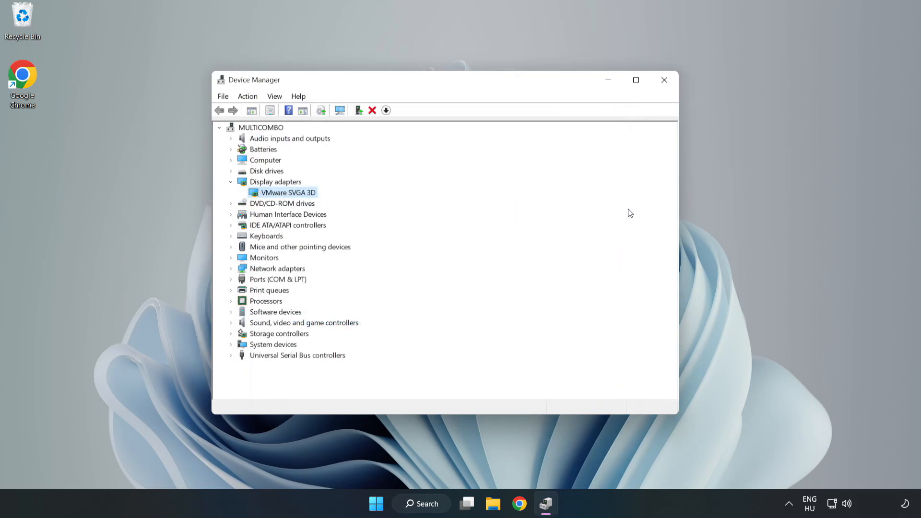
{"action": "mouse_move", "coordinate": [664, 80]}
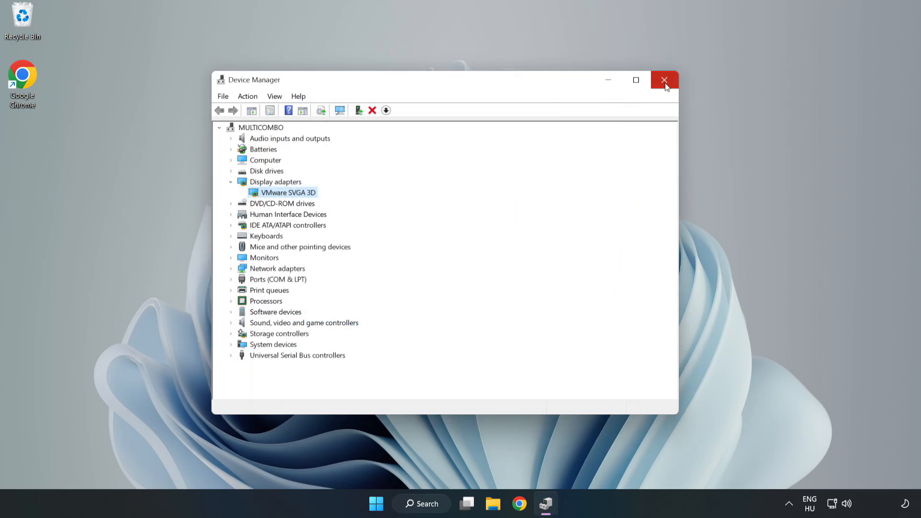
{"action": "left_click", "coordinate": [664, 79]}
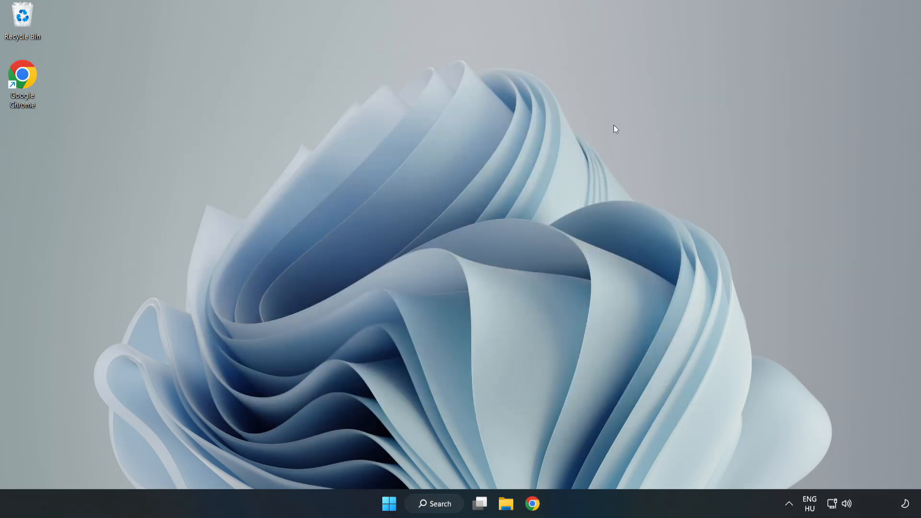
Search Windows for 'update' to bring up Windows Update settings
{"action": "left_click", "coordinate": [434, 504]}
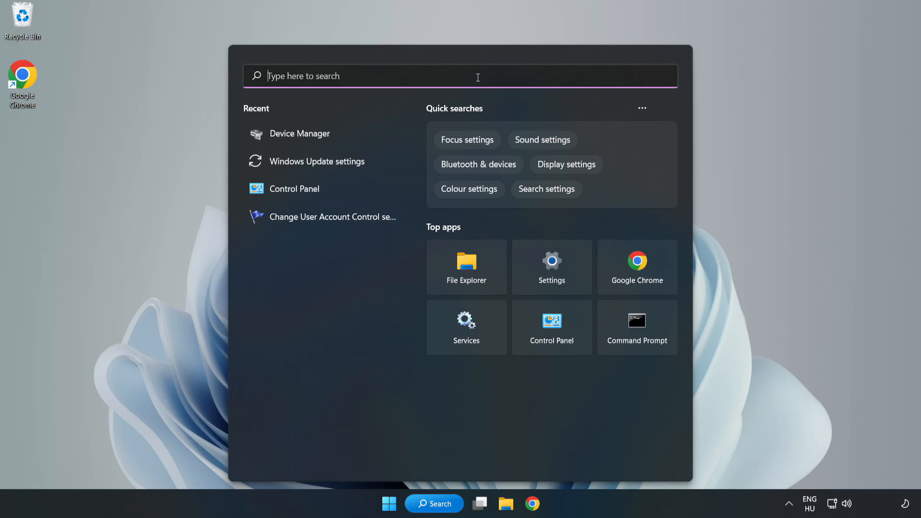
{"action": "type", "text": "upda"}
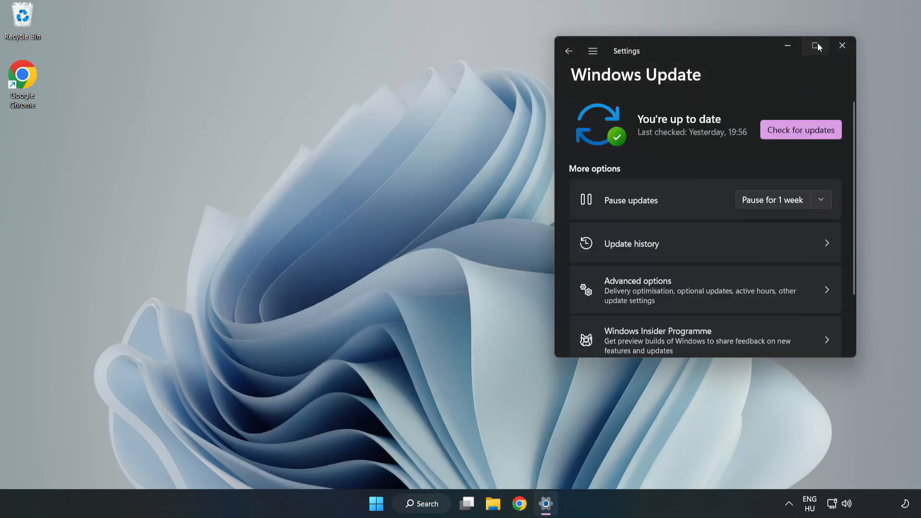
Maximize Settings, run Check for updates until 'You're up to date', then close Settings
{"action": "left_click", "coordinate": [814, 46]}
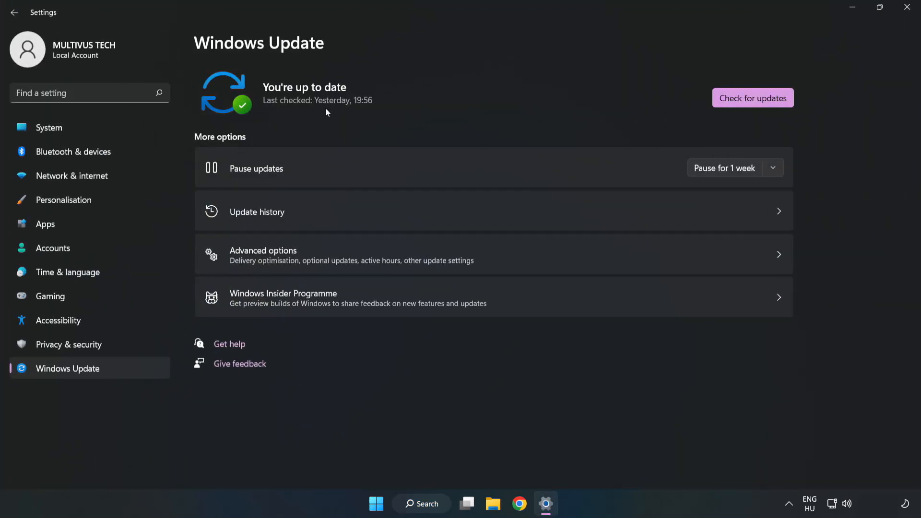
{"action": "left_click", "coordinate": [752, 98]}
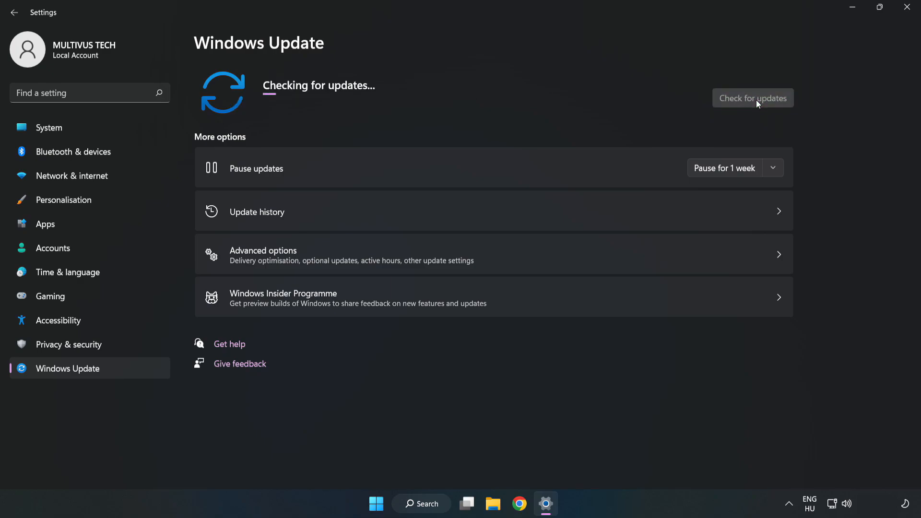
{"action": "mouse_move", "coordinate": [758, 104]}
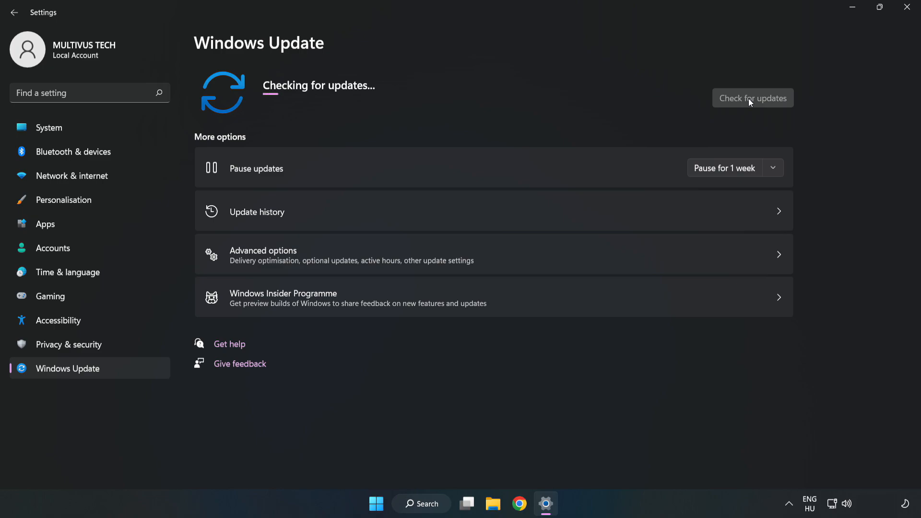
{"action": "left_click", "coordinate": [752, 98]}
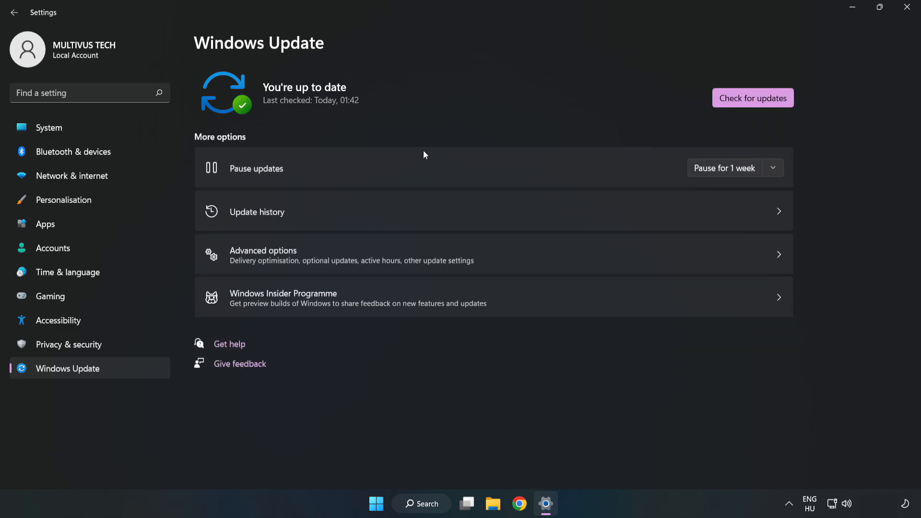
{"action": "mouse_move", "coordinate": [908, 9]}
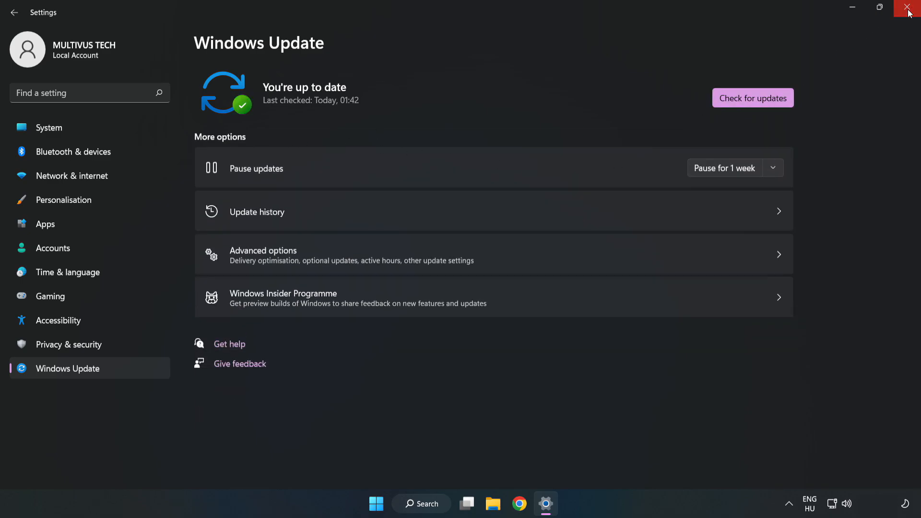
{"action": "left_click", "coordinate": [909, 9]}
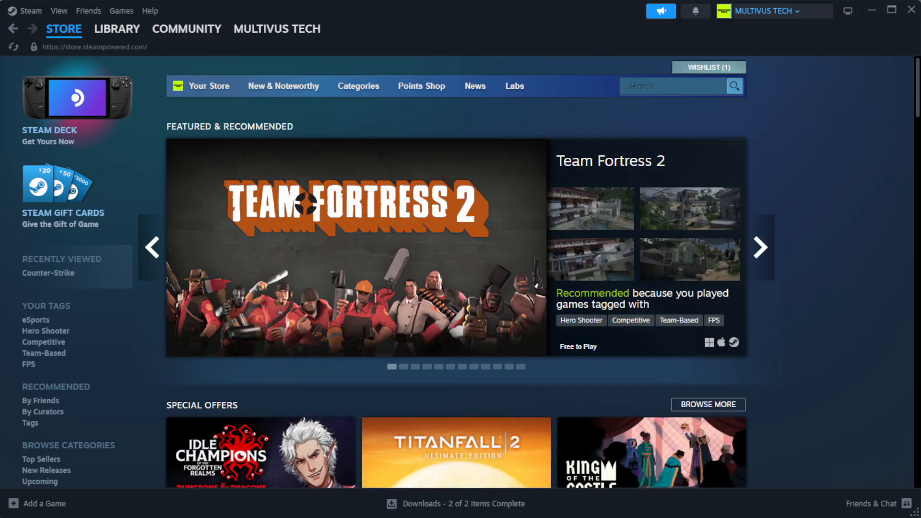
From the Steam Library favorites, open Properties for YOUR NOT WORKING GAME
{"action": "left_click", "coordinate": [117, 29]}
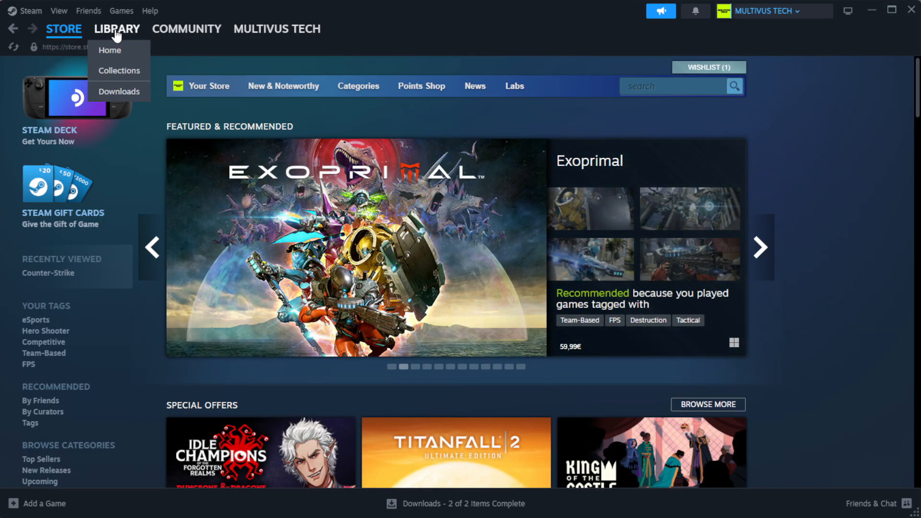
{"action": "left_click", "coordinate": [110, 50]}
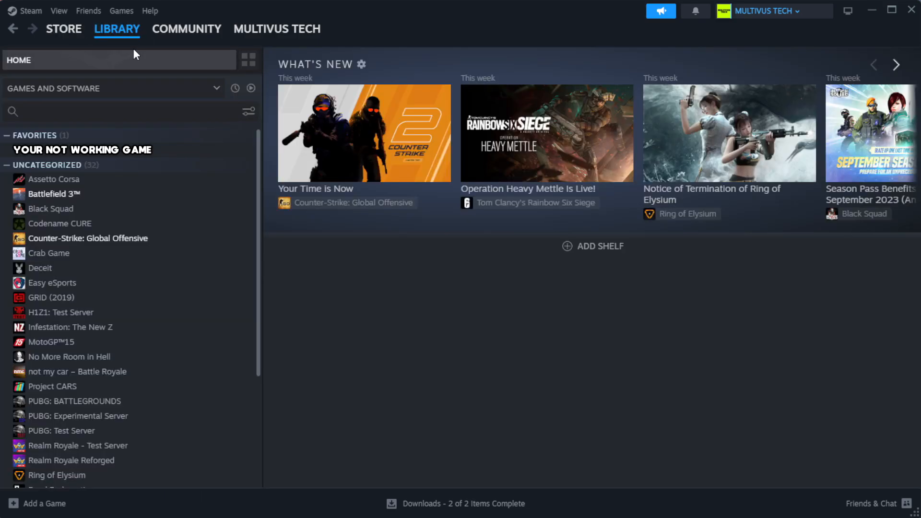
{"action": "mouse_move", "coordinate": [161, 80]}
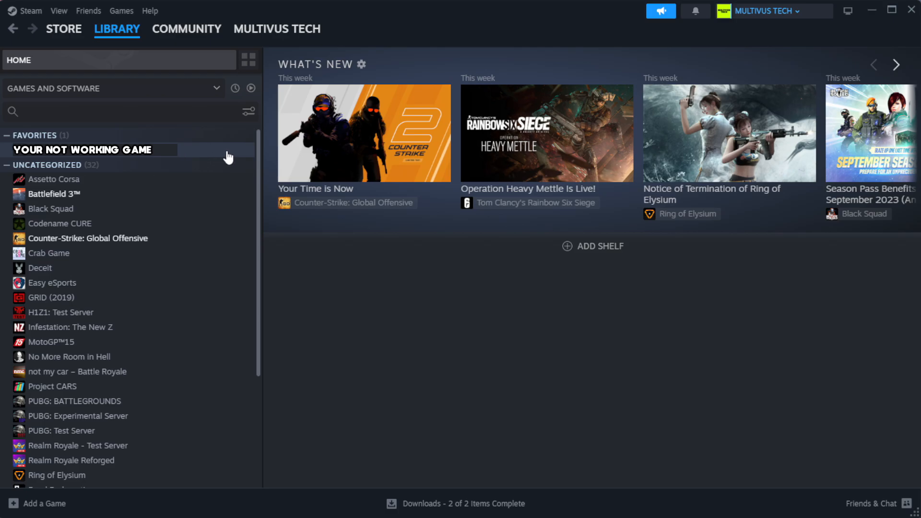
{"action": "right_click", "coordinate": [83, 150]}
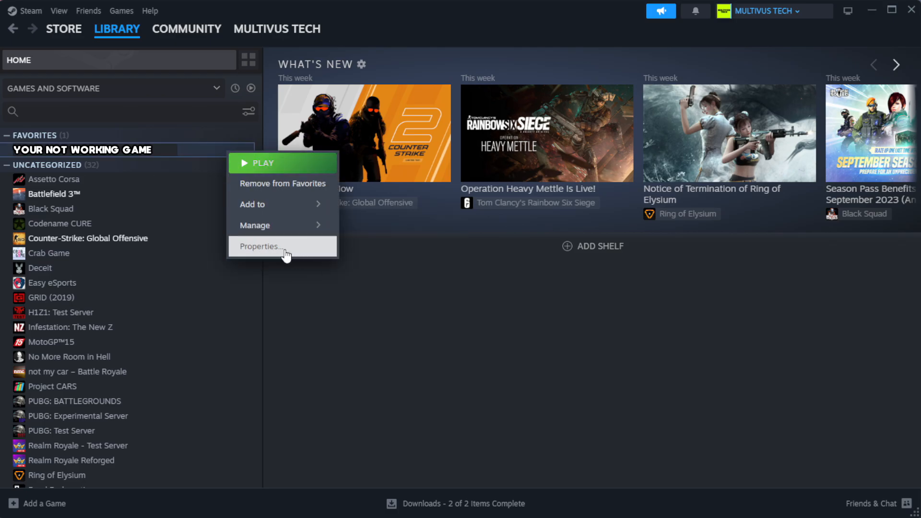
{"action": "left_click", "coordinate": [260, 246]}
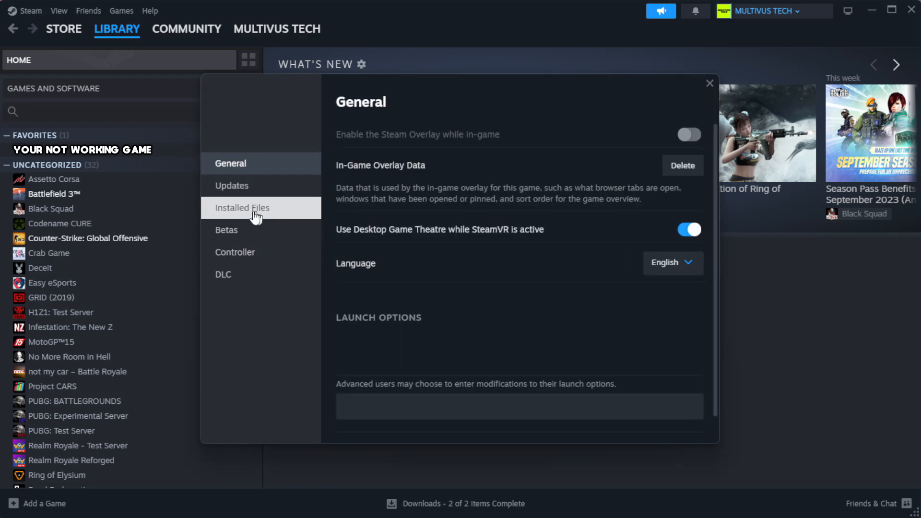
{"action": "mouse_move", "coordinate": [301, 218]}
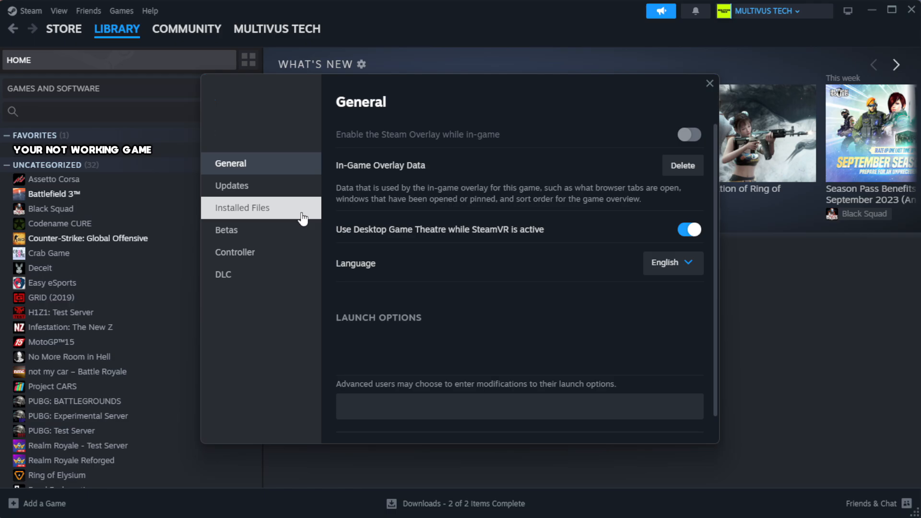
Under Installed Files, verify integrity of game files until all 1039 validate
{"action": "left_click", "coordinate": [242, 207]}
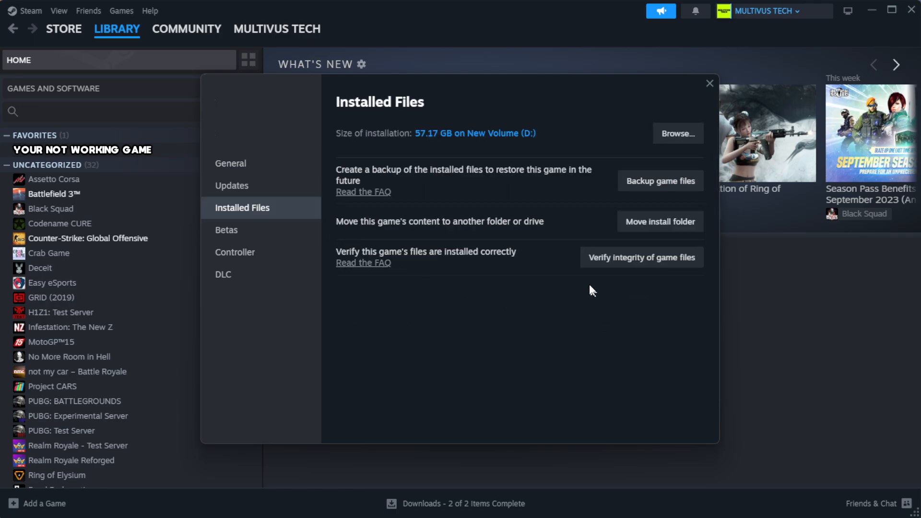
{"action": "mouse_move", "coordinate": [625, 265]}
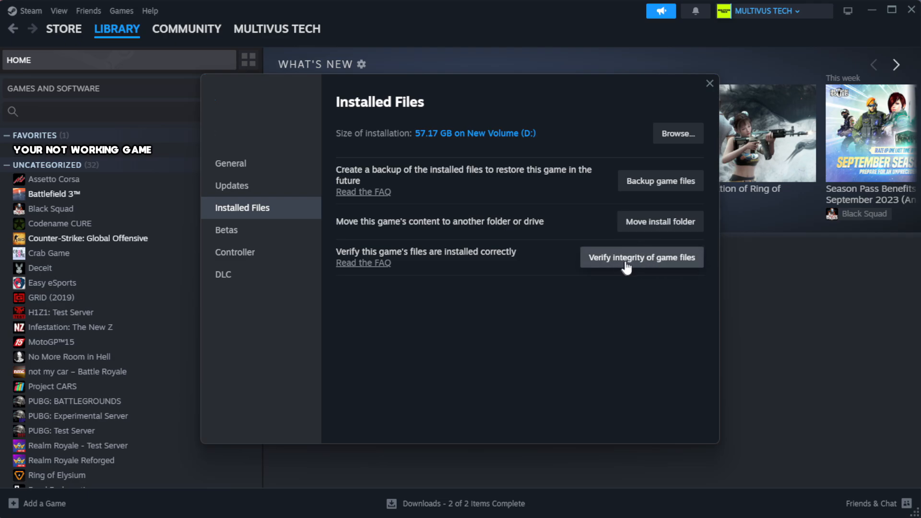
{"action": "mouse_move", "coordinate": [648, 268]}
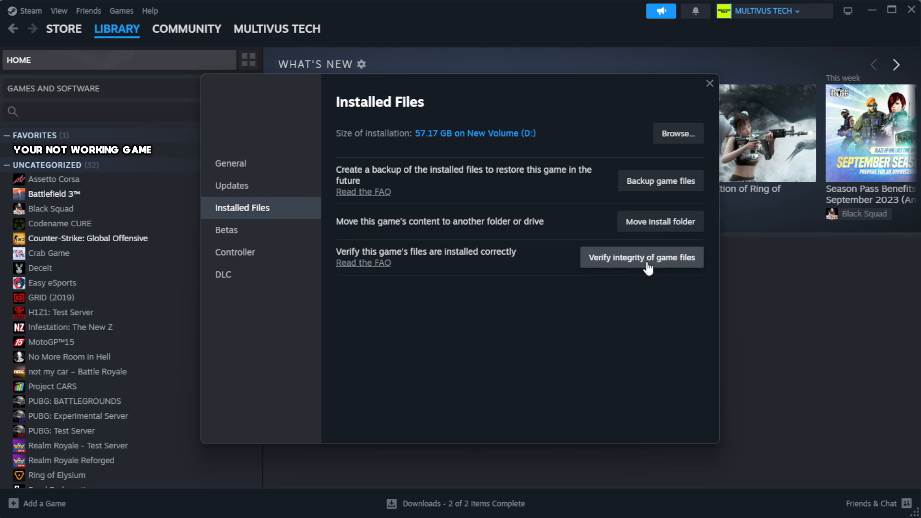
{"action": "left_click", "coordinate": [640, 257]}
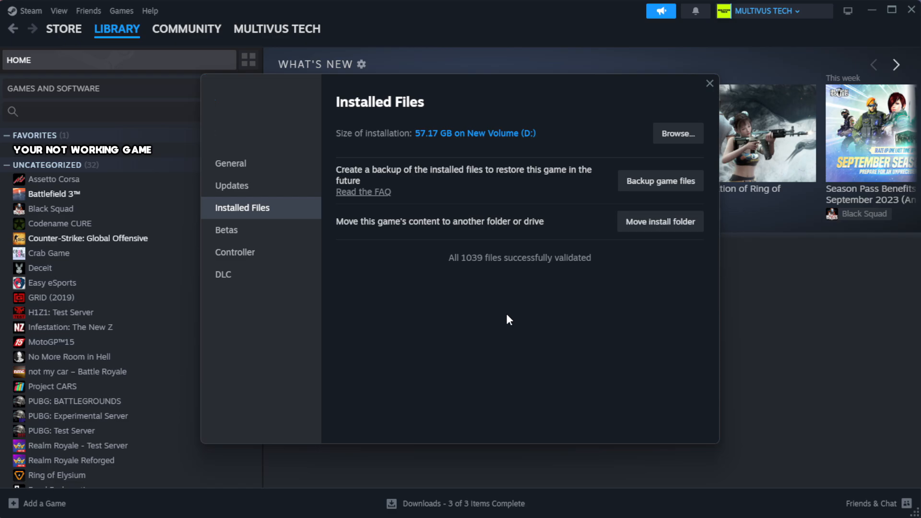
{"action": "mouse_move", "coordinate": [507, 278]}
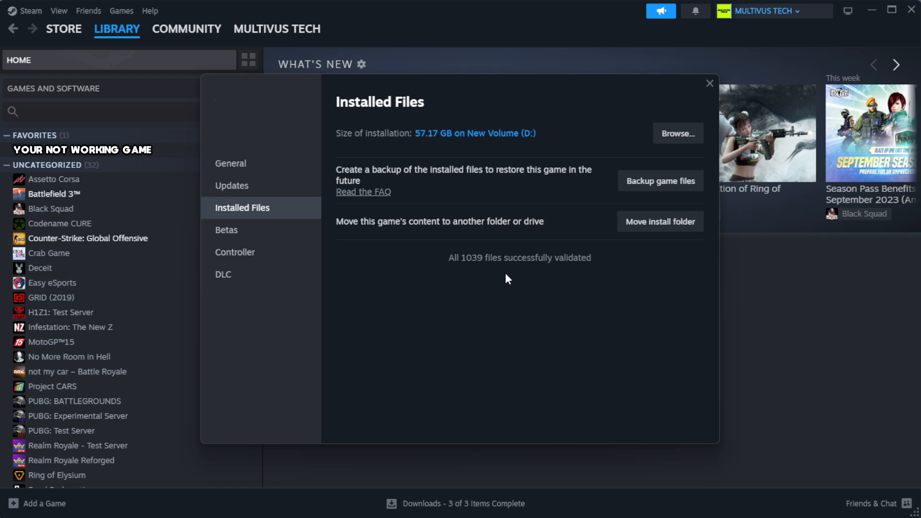
{"action": "mouse_move", "coordinate": [677, 133]}
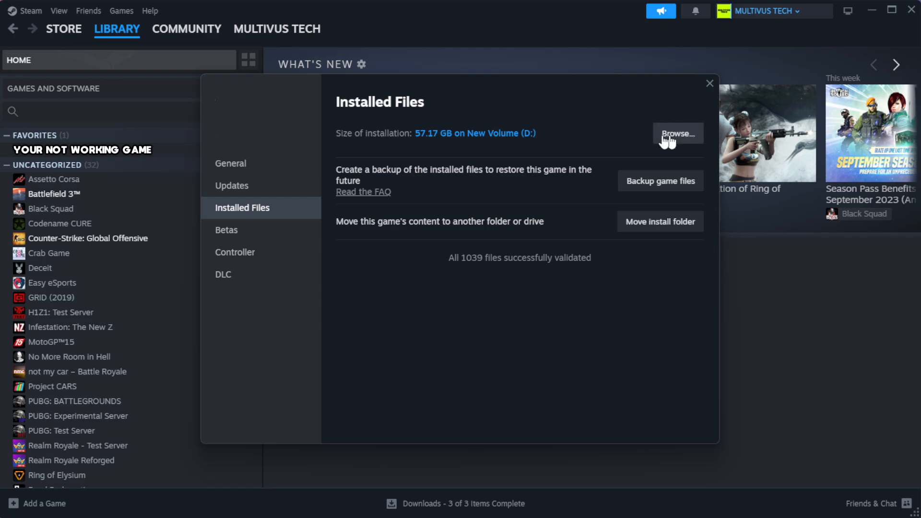
Browse to the game's install folder and show the shortcut's Compatibility properties
{"action": "left_click", "coordinate": [676, 133]}
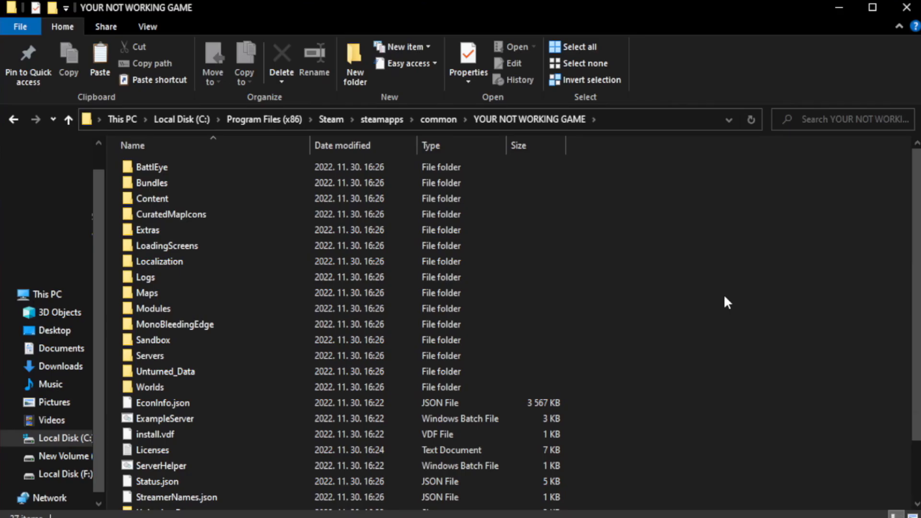
{"action": "scroll", "scroll_direction": "down", "scroll_amount": 3}
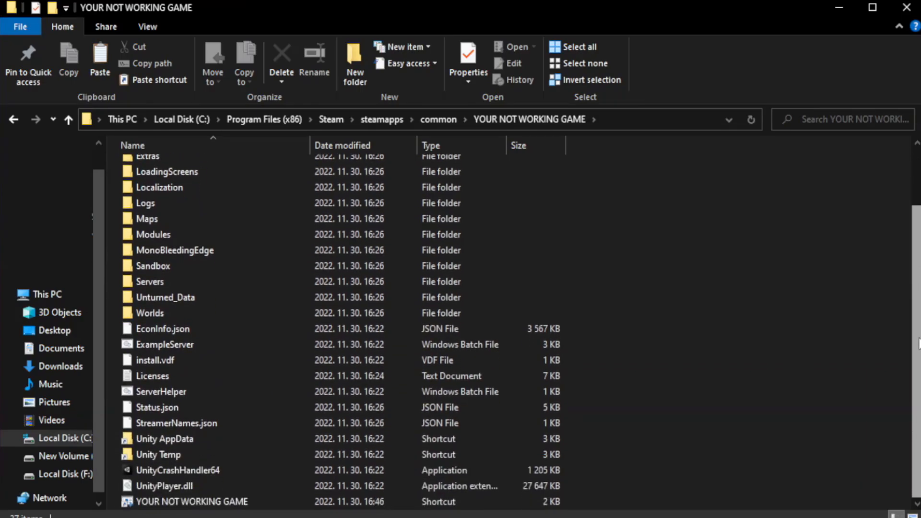
{"action": "left_click", "coordinate": [192, 501]}
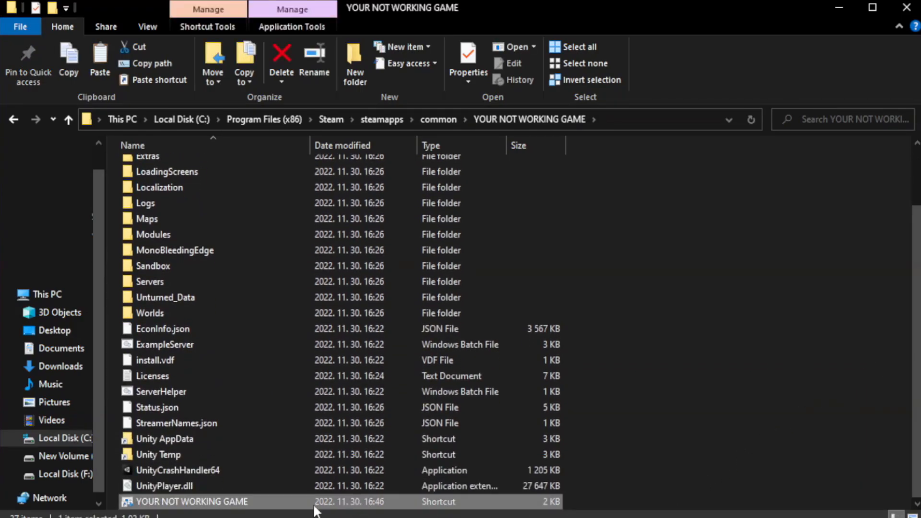
{"action": "right_click", "coordinate": [190, 501]}
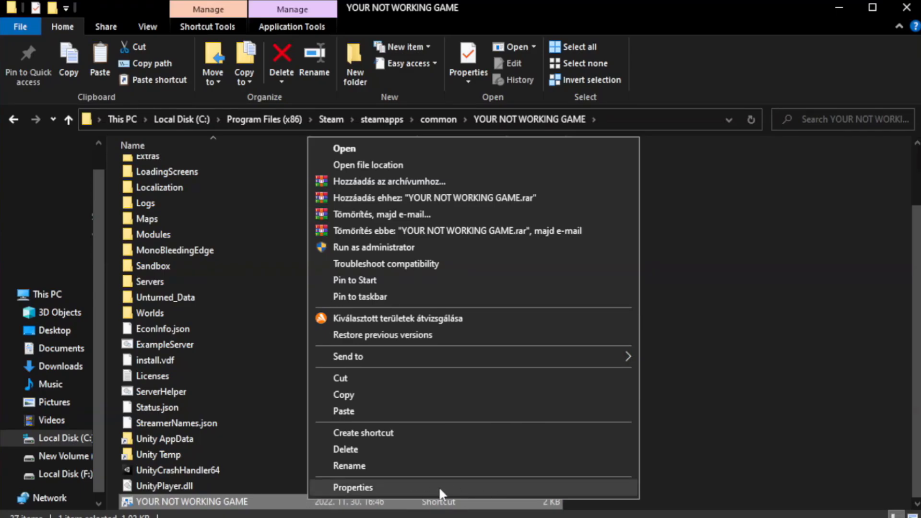
{"action": "left_click", "coordinate": [353, 487]}
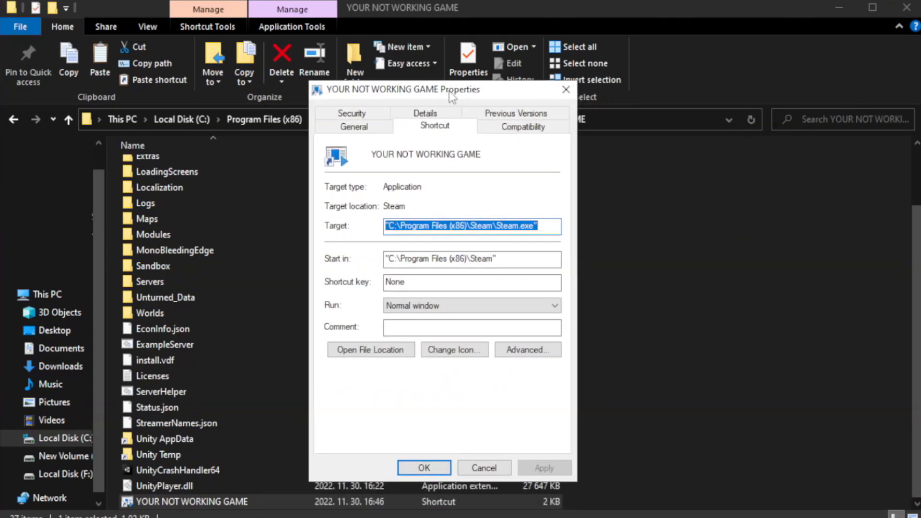
{"action": "mouse_move", "coordinate": [522, 127]}
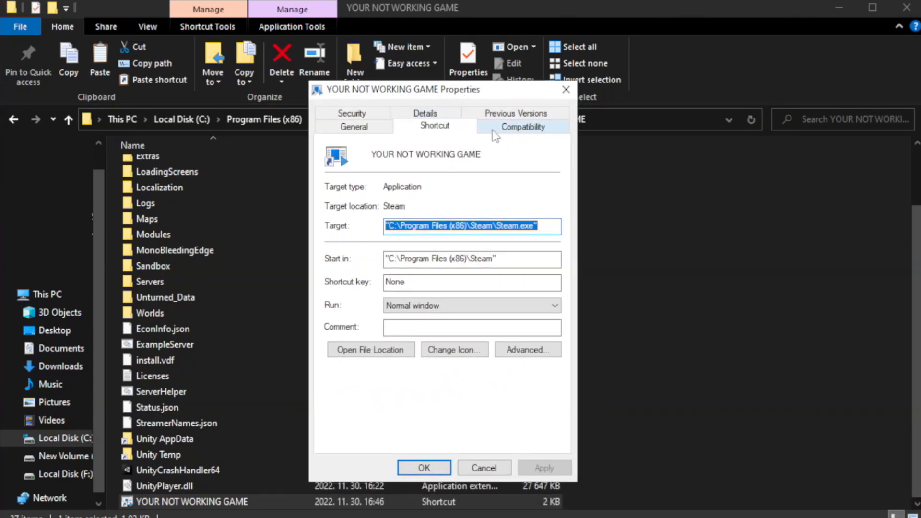
{"action": "left_click", "coordinate": [521, 126]}
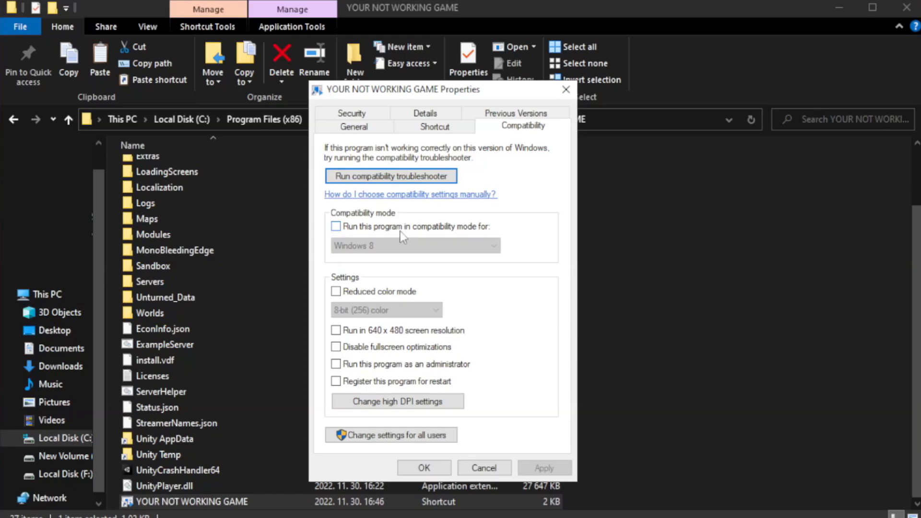
Enable Windows 8 compatibility mode, disable fullscreen optimizations, run as administrator, and apply
{"action": "left_click", "coordinate": [336, 226]}
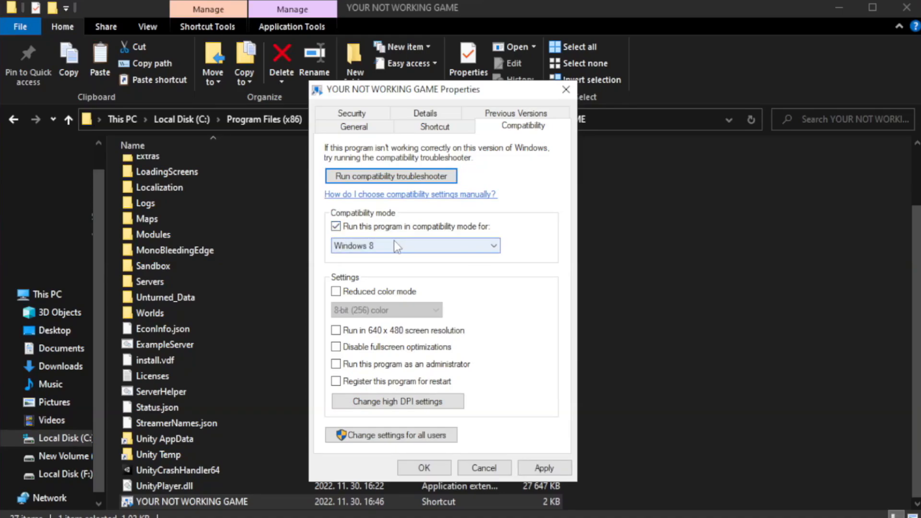
{"action": "left_click", "coordinate": [415, 246]}
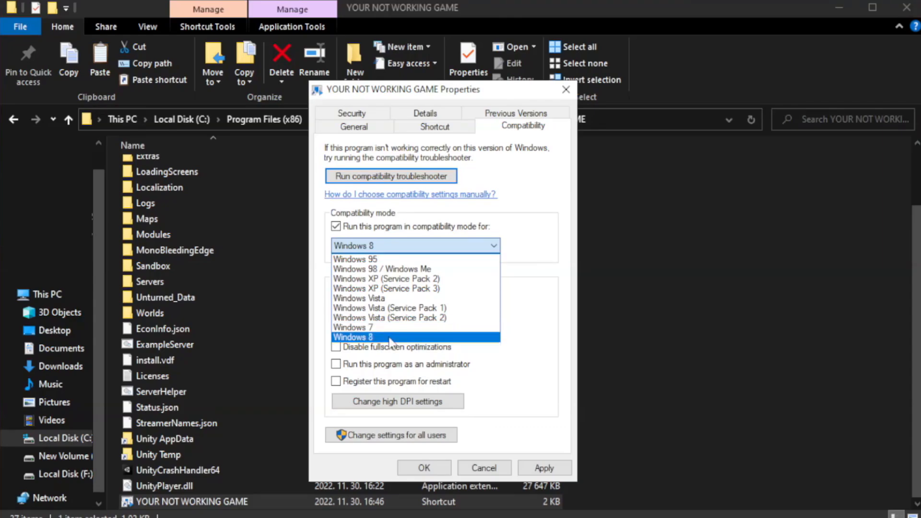
{"action": "left_click", "coordinate": [352, 336]}
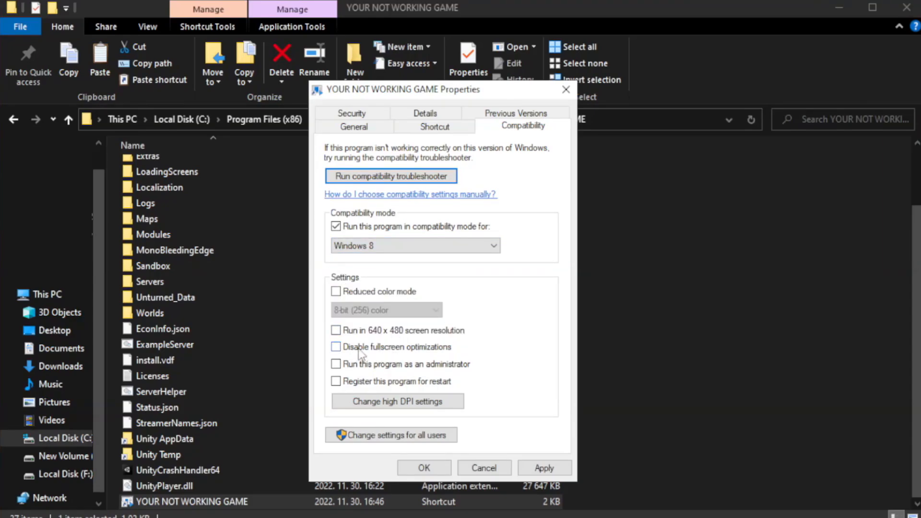
{"action": "left_click", "coordinate": [336, 347]}
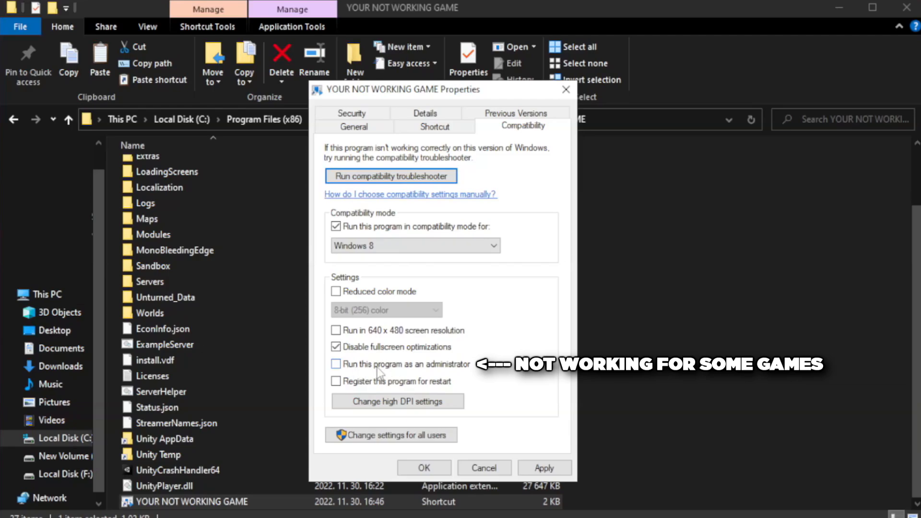
{"action": "left_click", "coordinate": [336, 363]}
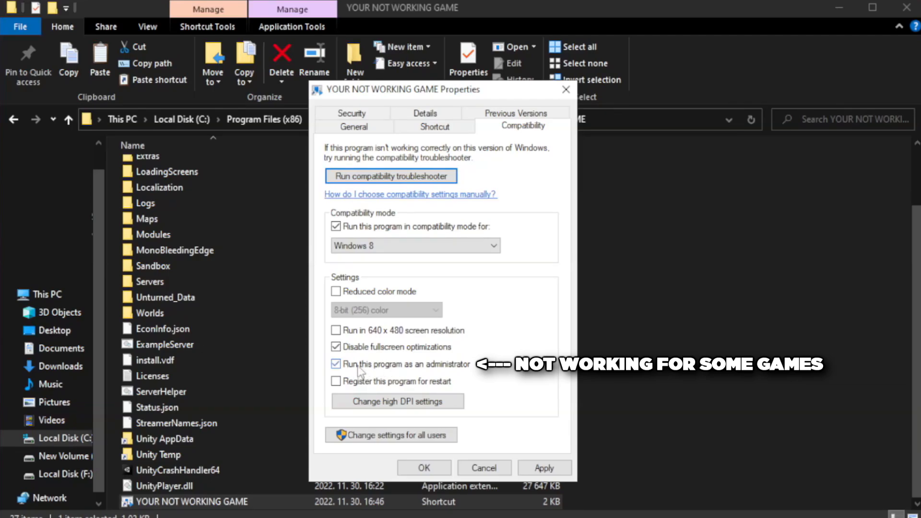
{"action": "left_click", "coordinate": [336, 363]}
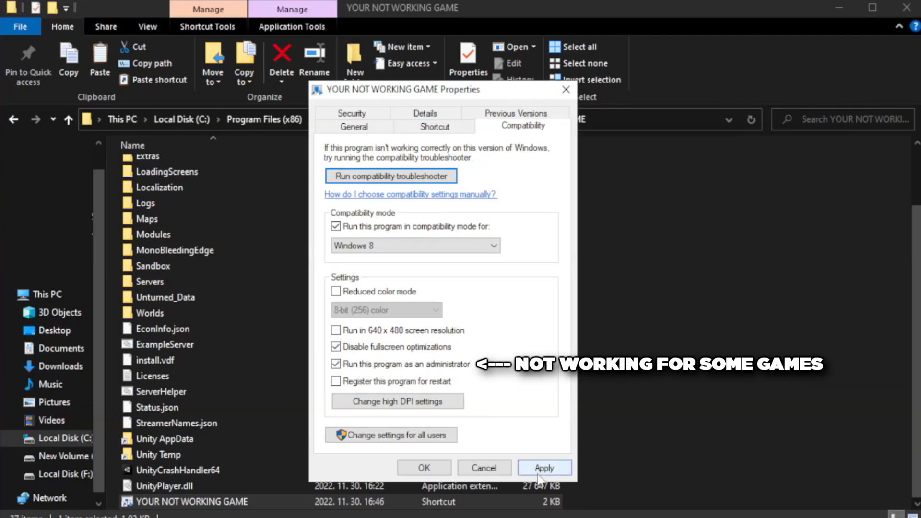
{"action": "left_click", "coordinate": [543, 467]}
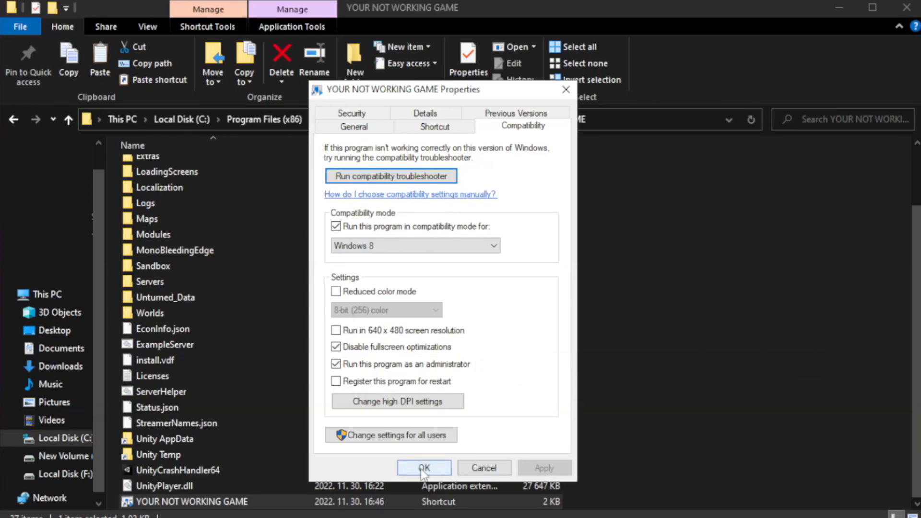
{"action": "left_click", "coordinate": [423, 468]}
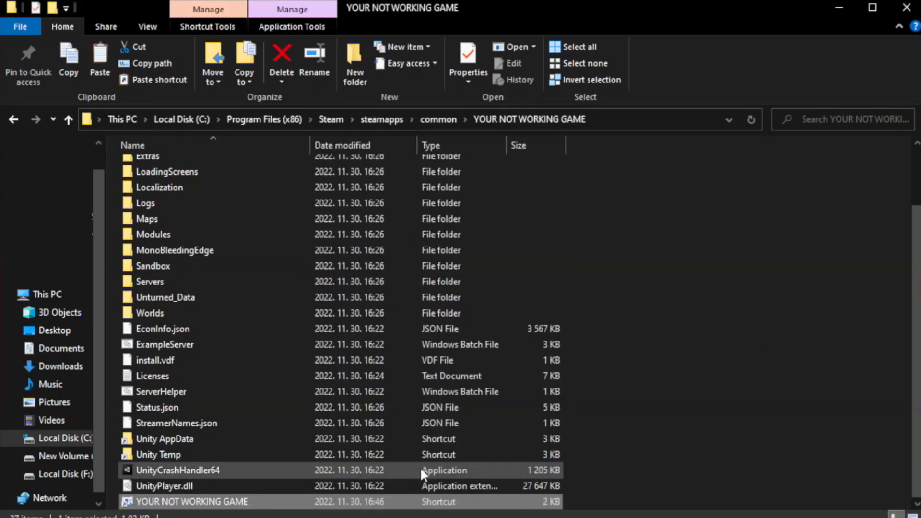
{"action": "mouse_move", "coordinate": [776, 302]}
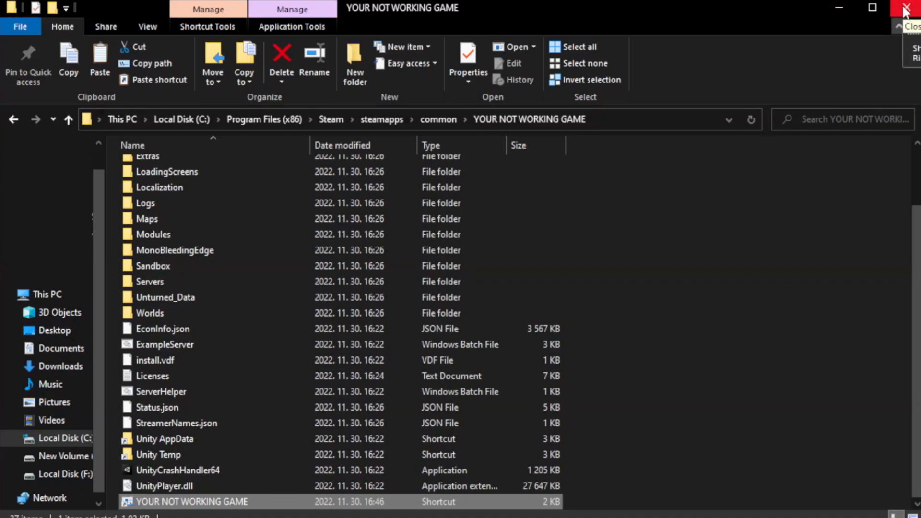
Close the game folder's File Explorer window, leaving the desktop
{"action": "left_click", "coordinate": [909, 8]}
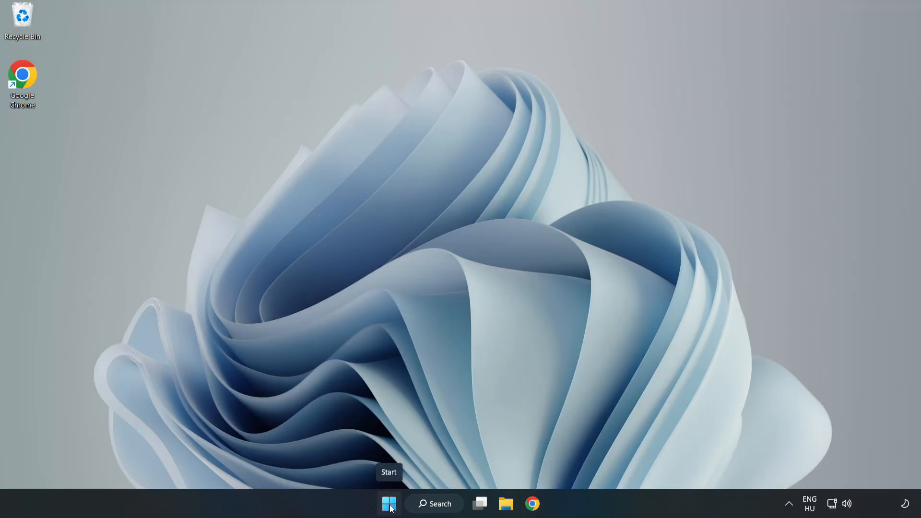
Disable Cortana, Microsoft Edge, Teams and Phone Link as startup apps, then close Task Manager
{"action": "right_click", "coordinate": [388, 504]}
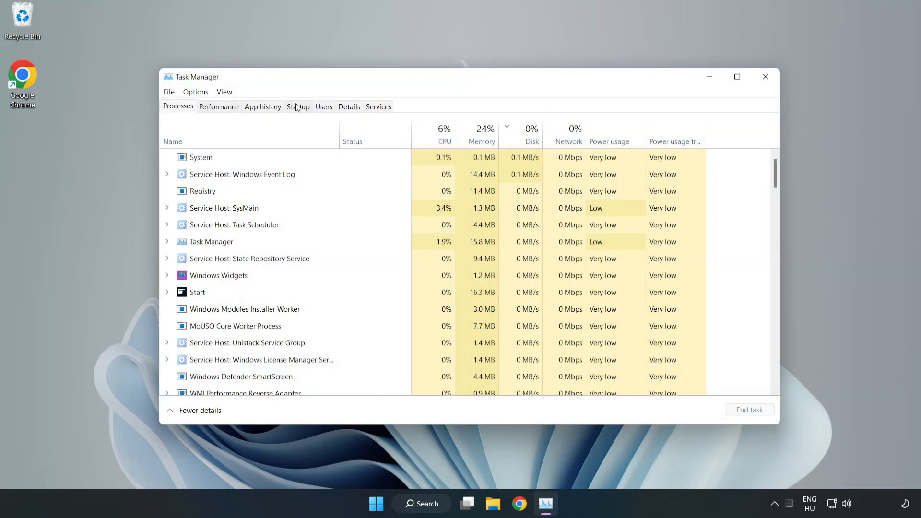
{"action": "left_click", "coordinate": [297, 107]}
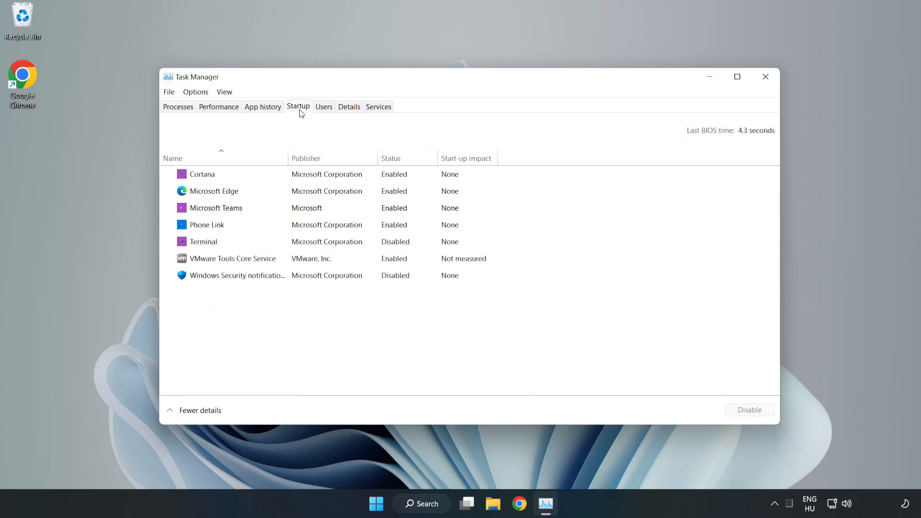
{"action": "left_click", "coordinate": [202, 174]}
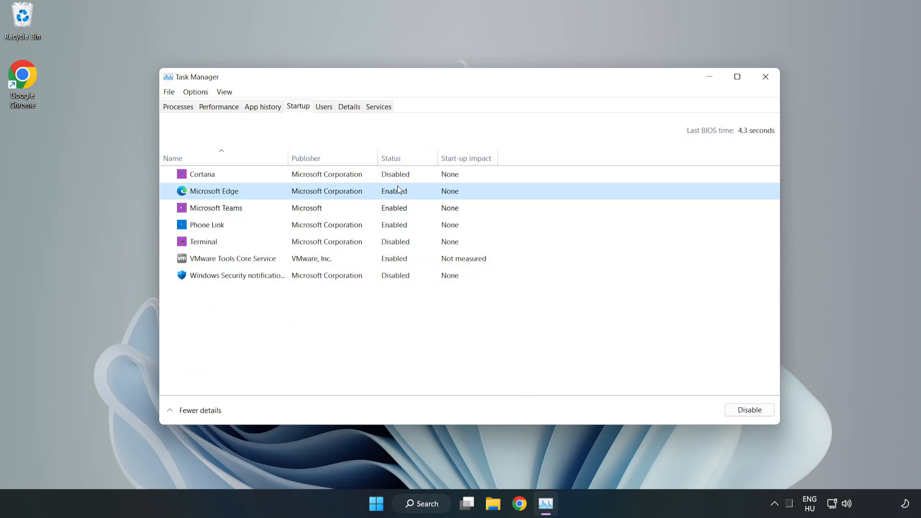
{"action": "left_click", "coordinate": [749, 409]}
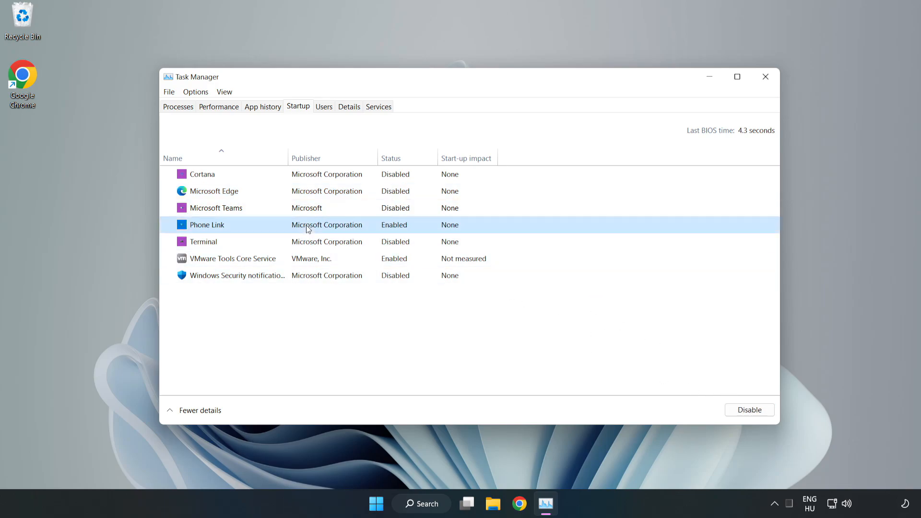
{"action": "left_click", "coordinate": [748, 410]}
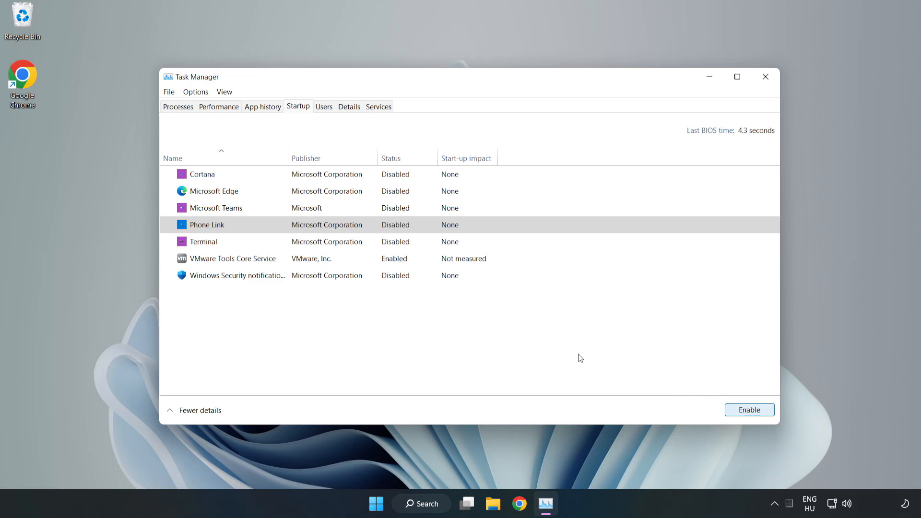
{"action": "mouse_move", "coordinate": [732, 99]}
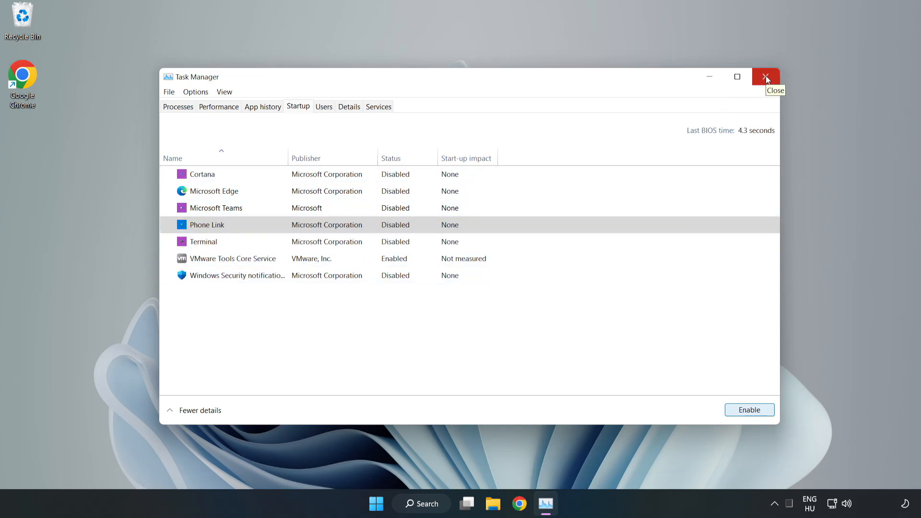
{"action": "left_click", "coordinate": [766, 77]}
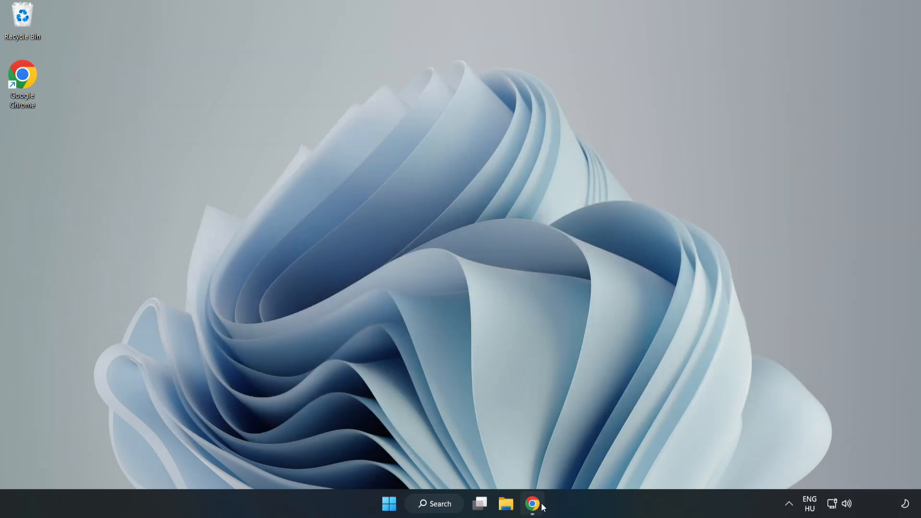
Download dxwebsetup.exe from Microsoft Download Center in Chrome and launch the DirectX setup wizard
{"action": "left_click", "coordinate": [532, 504]}
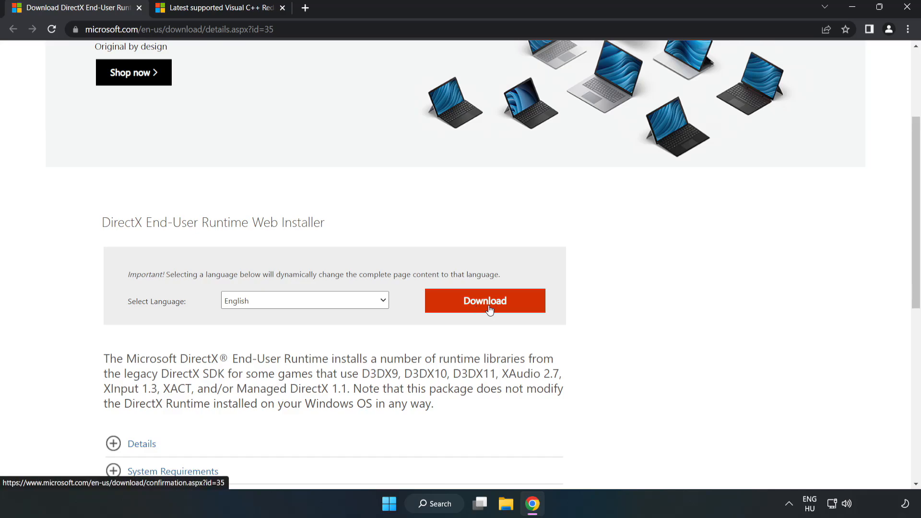
{"action": "left_click", "coordinate": [483, 300]}
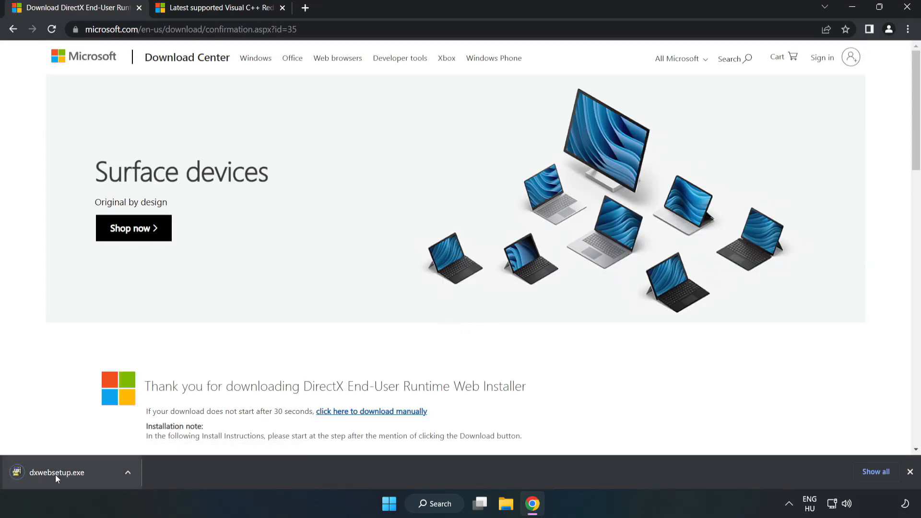
{"action": "left_click", "coordinate": [57, 472]}
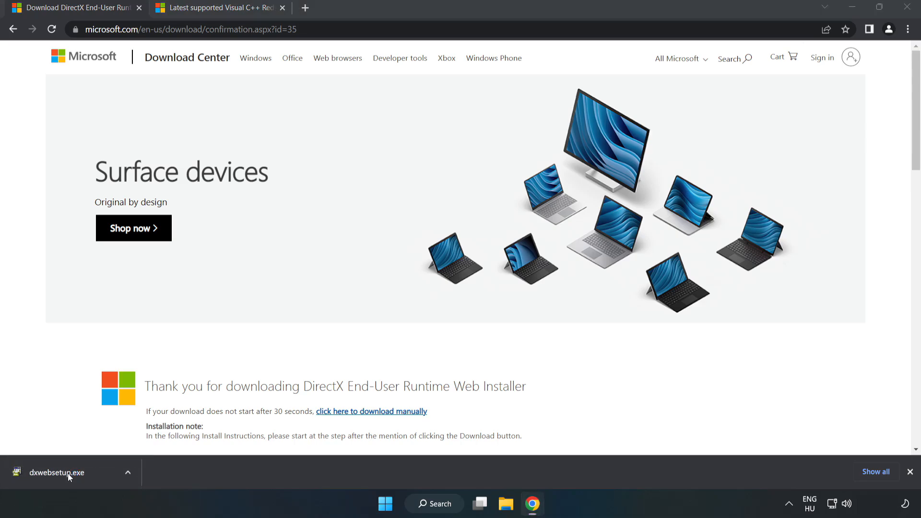
{"action": "left_click", "coordinate": [57, 472]}
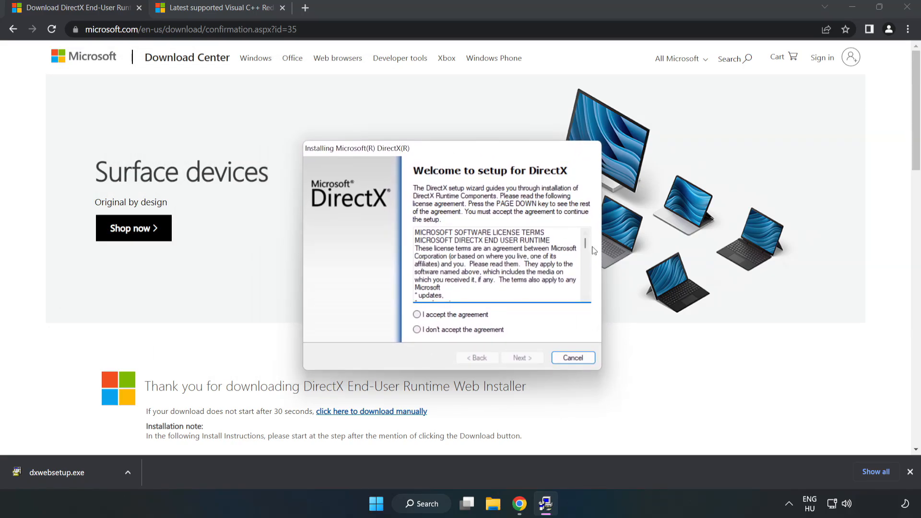
Accept the DirectX license, decline the Bing Bar, run setup and finish once it reports DirectX up to date
{"action": "scroll", "scroll_direction": "down", "scroll_amount": 3}
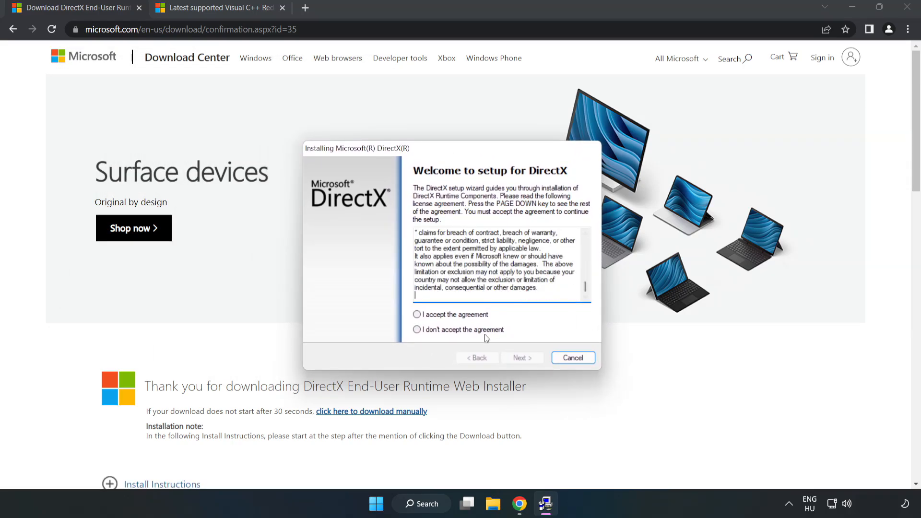
{"action": "left_click", "coordinate": [417, 315]}
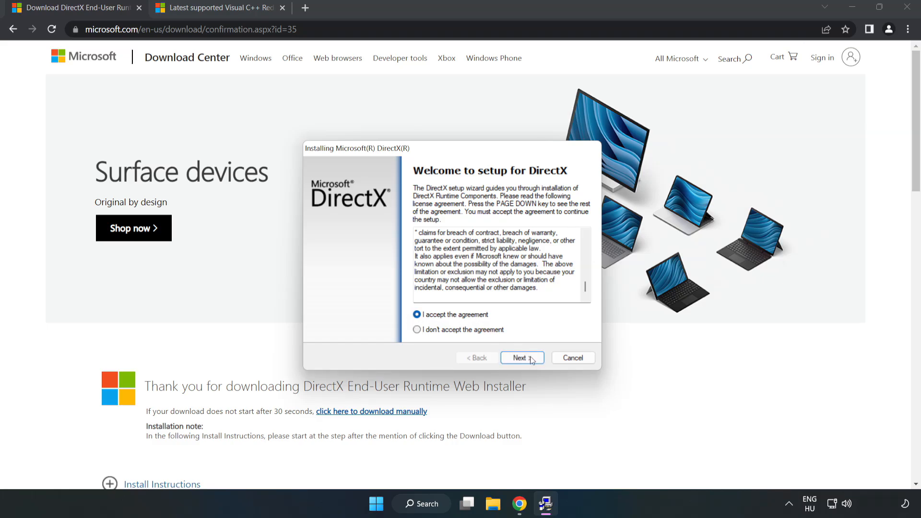
{"action": "left_click", "coordinate": [520, 358]}
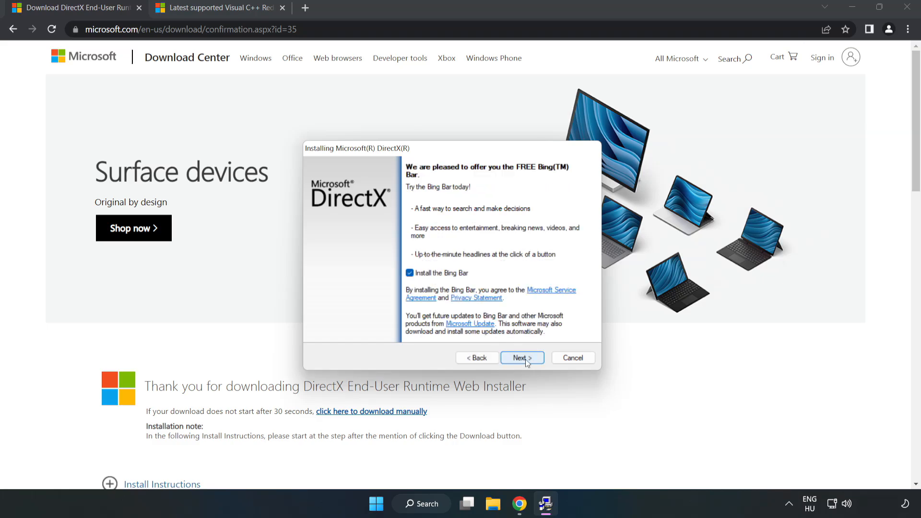
{"action": "left_click", "coordinate": [410, 272]}
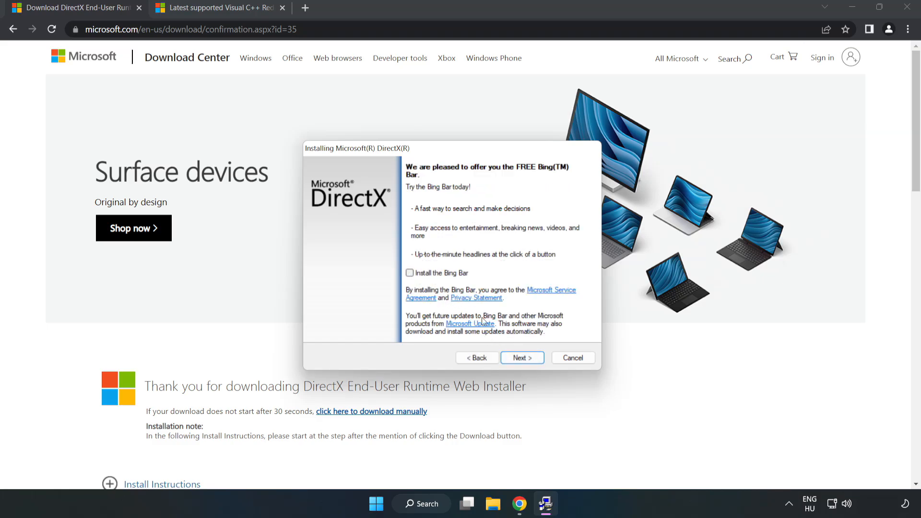
{"action": "left_click", "coordinate": [521, 358]}
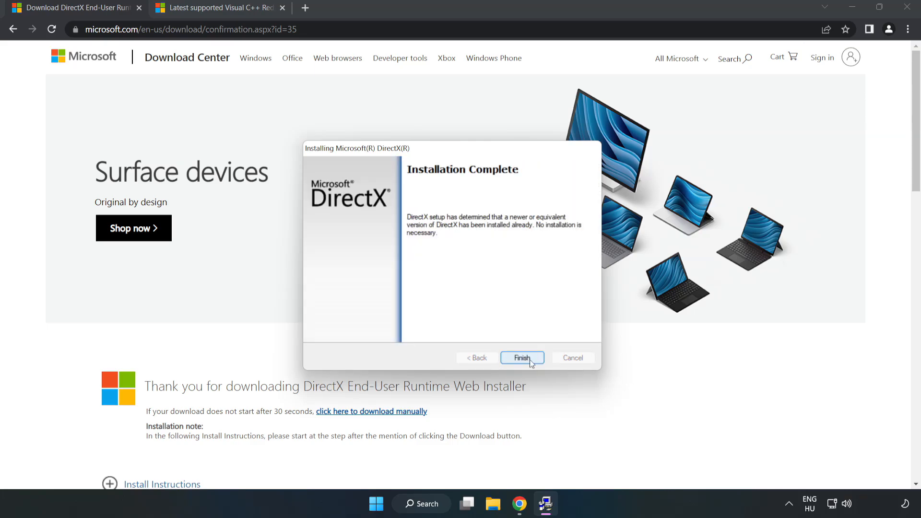
{"action": "left_click", "coordinate": [521, 358]}
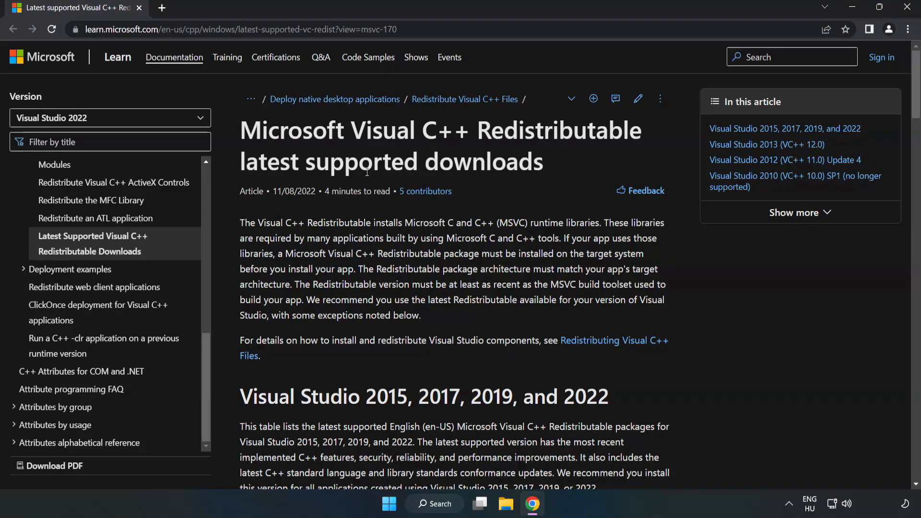
Download the x86 and x64 VC++ 2015–2022 redistributables and launch the downloaded VC_redist.arm64.exe
{"action": "scroll", "scroll_direction": "down", "scroll_amount": 3}
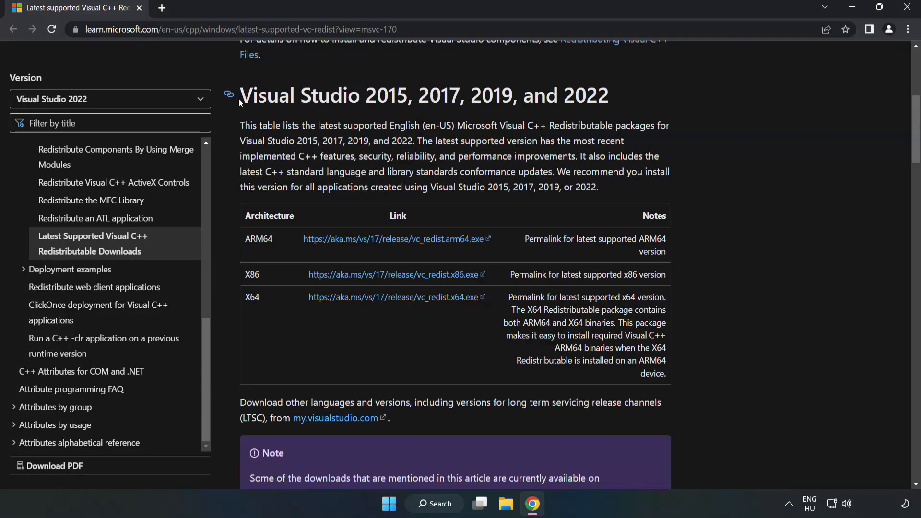
{"action": "mouse_move", "coordinate": [581, 117]}
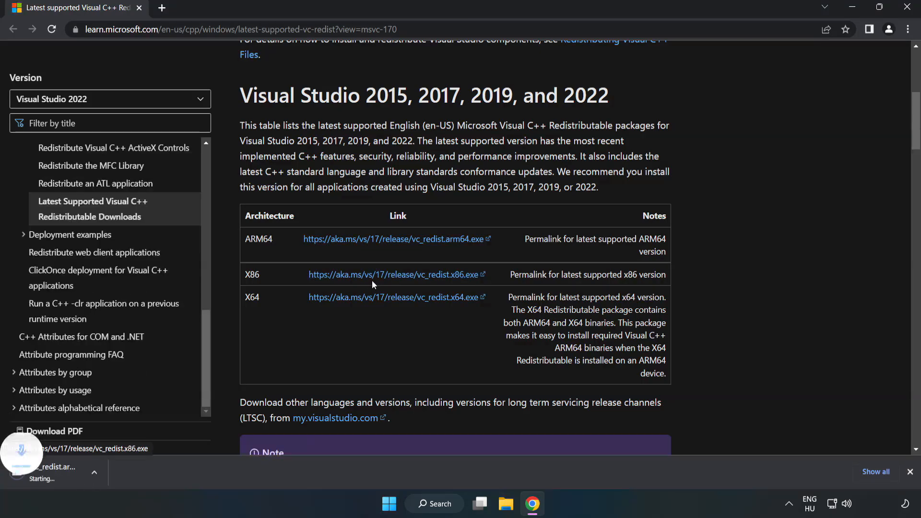
{"action": "left_click", "coordinate": [393, 296]}
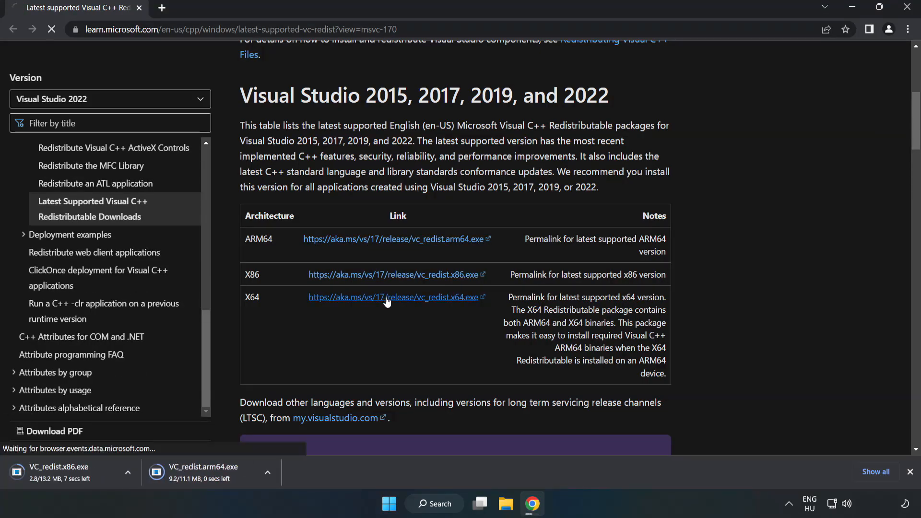
{"action": "left_click", "coordinate": [396, 297]}
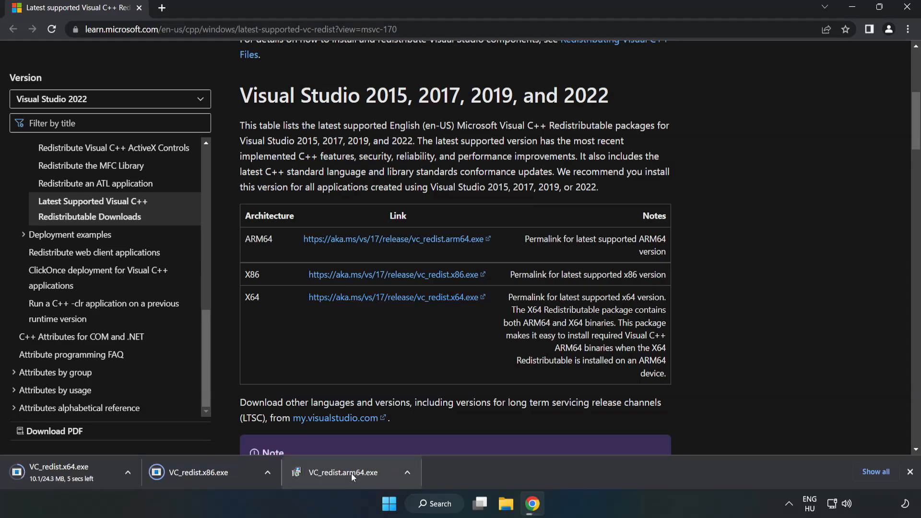
{"action": "left_click", "coordinate": [342, 472]}
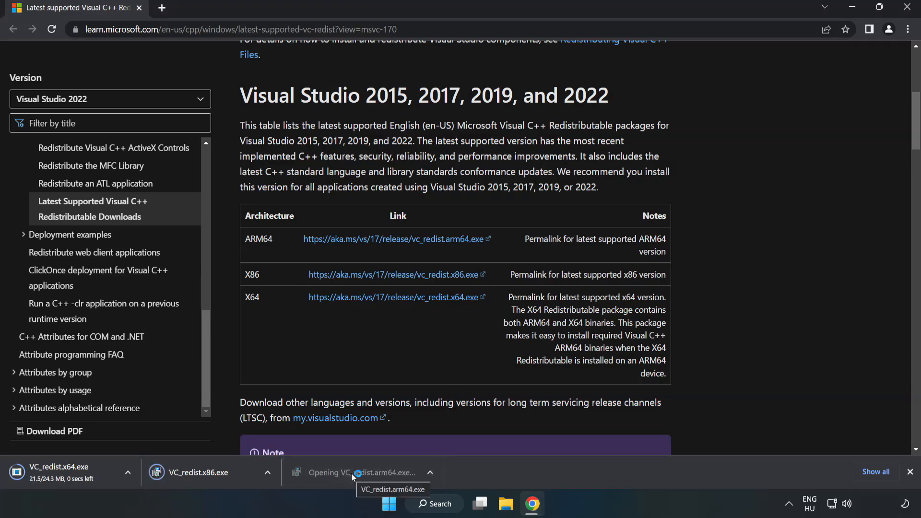
{"action": "left_click", "coordinate": [372, 472]}
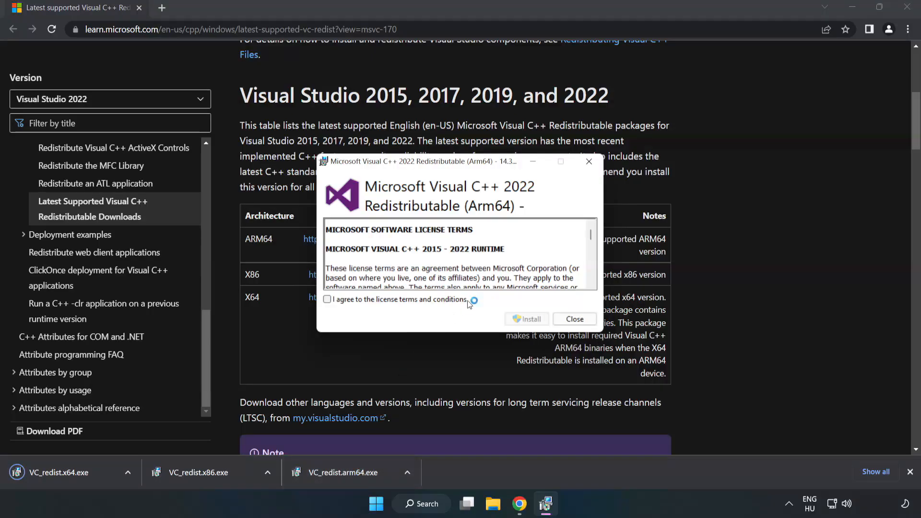
Agree to the ARM64 package license, attempt the install and dismiss the Setup Failed screen
{"action": "scroll", "scroll_direction": "down", "scroll_amount": 3}
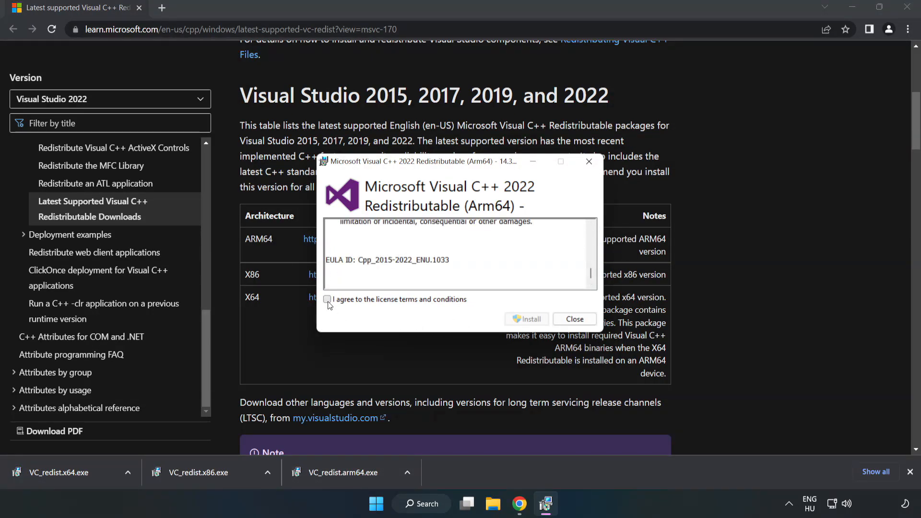
{"action": "left_click", "coordinate": [327, 299]}
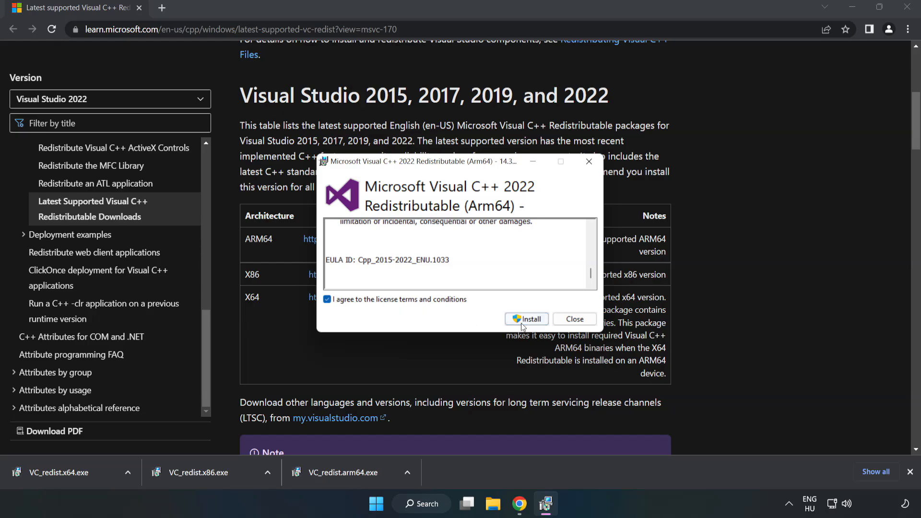
{"action": "left_click", "coordinate": [526, 318]}
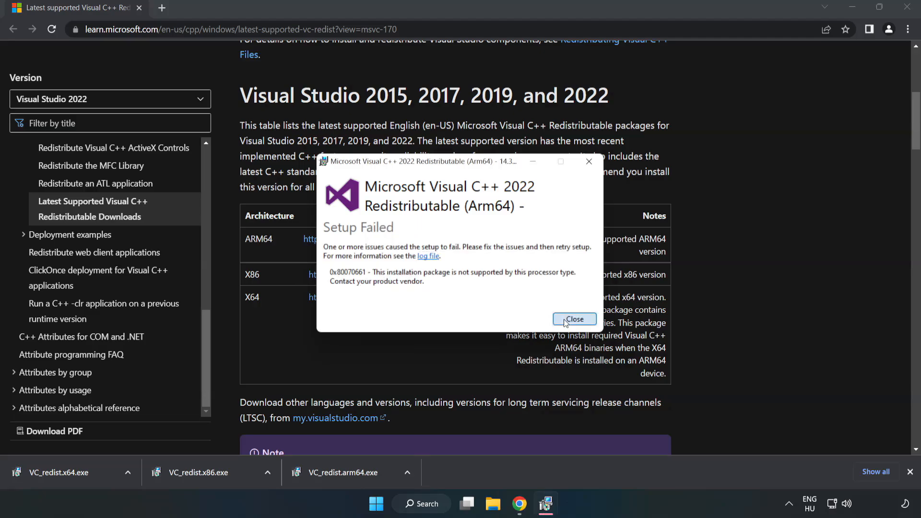
{"action": "left_click", "coordinate": [574, 318]}
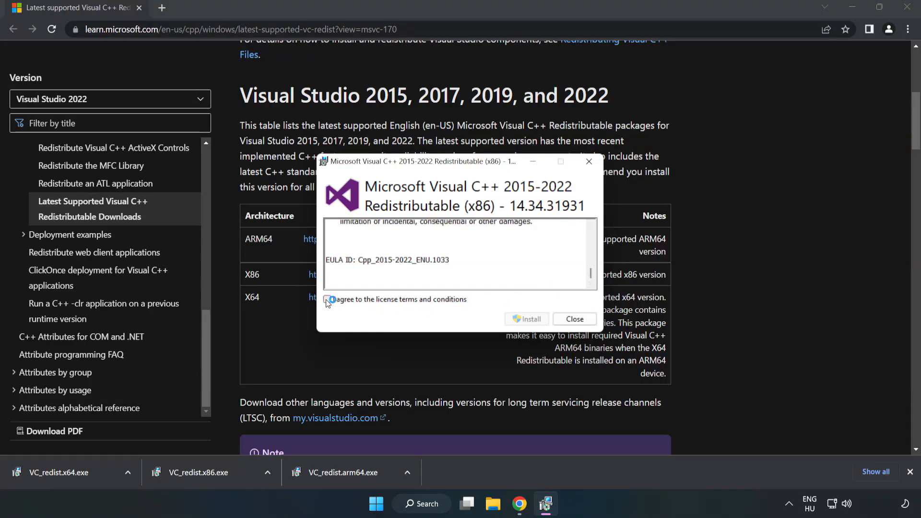
Install the x86 VC++ redistributable successfully and launch the downloaded x64 installer
{"action": "left_click", "coordinate": [526, 318]}
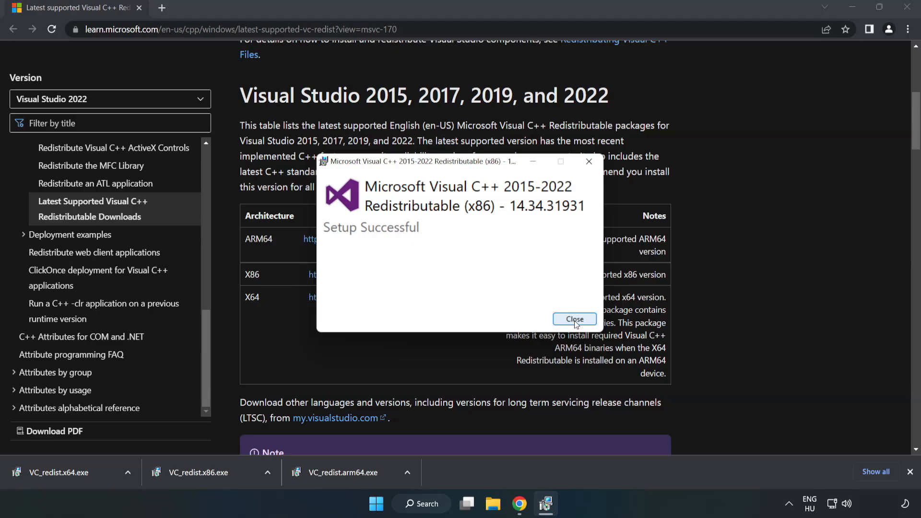
{"action": "left_click", "coordinate": [573, 318]}
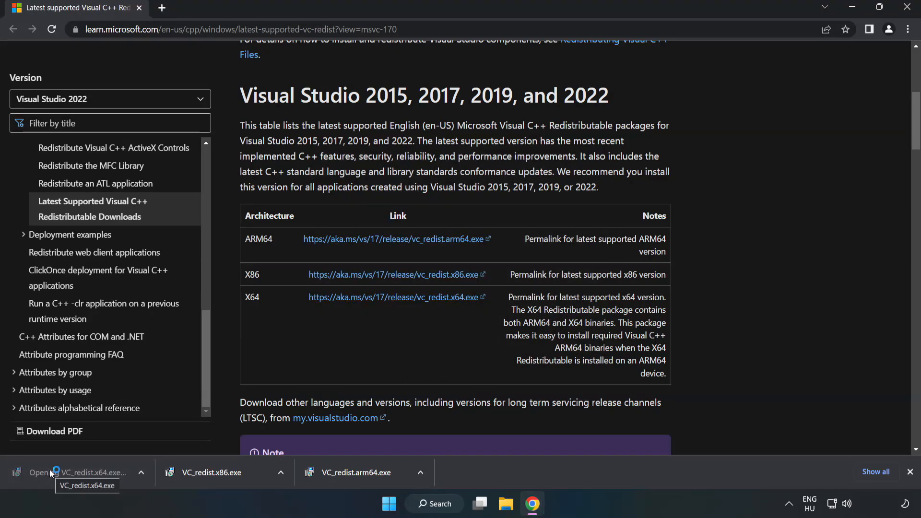
{"action": "left_click", "coordinate": [82, 472]}
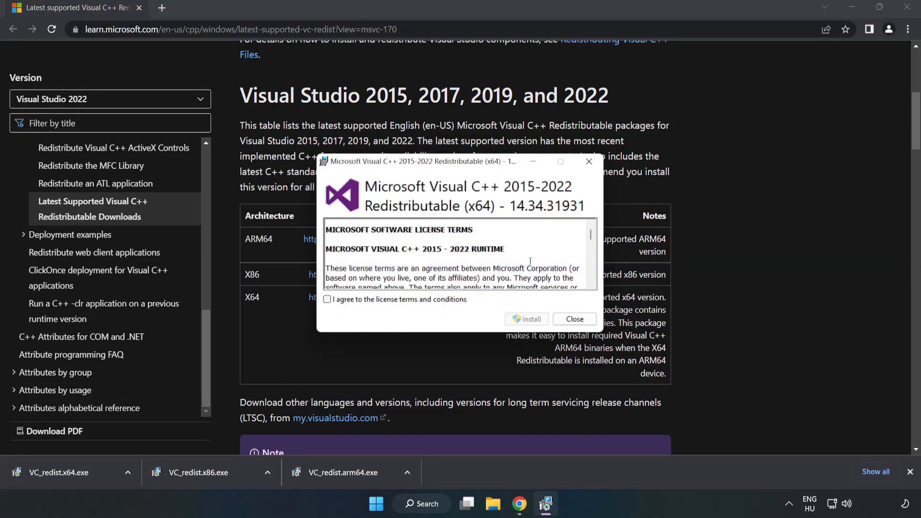
{"action": "scroll", "scroll_direction": "down", "scroll_amount": 3}
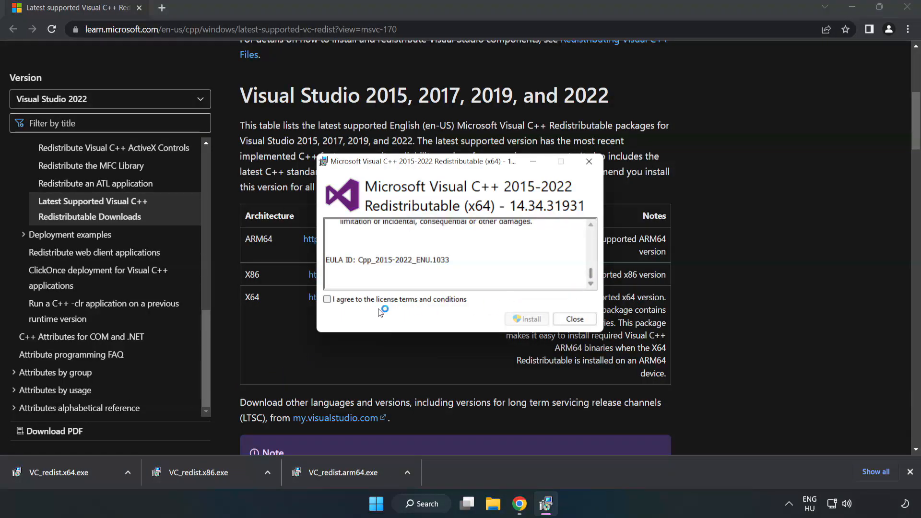
Install the x64 VC++ redistributable successfully, then close the Chrome window
{"action": "left_click", "coordinate": [526, 319]}
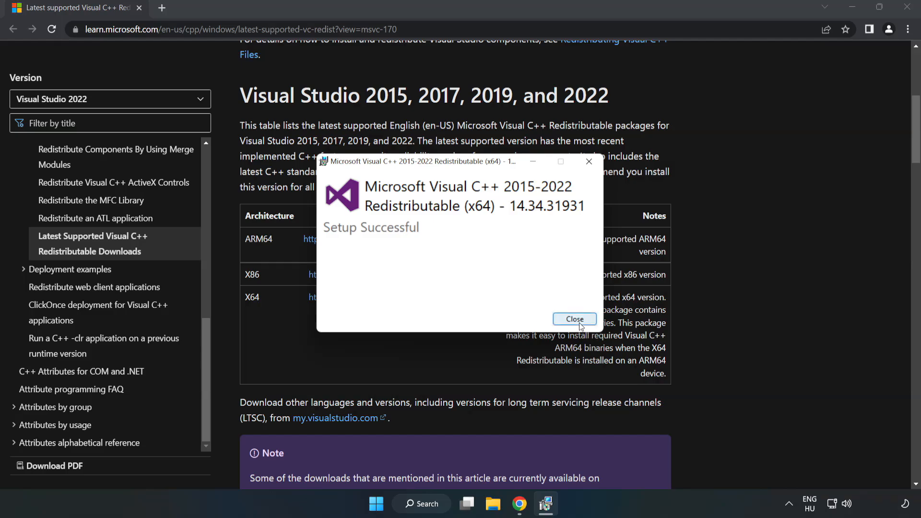
{"action": "left_click", "coordinate": [574, 319]}
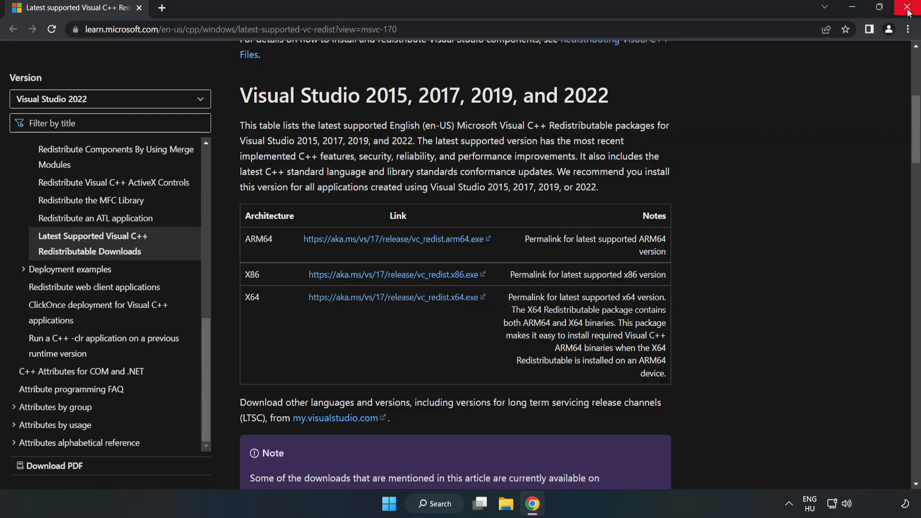
{"action": "mouse_move", "coordinate": [909, 10]}
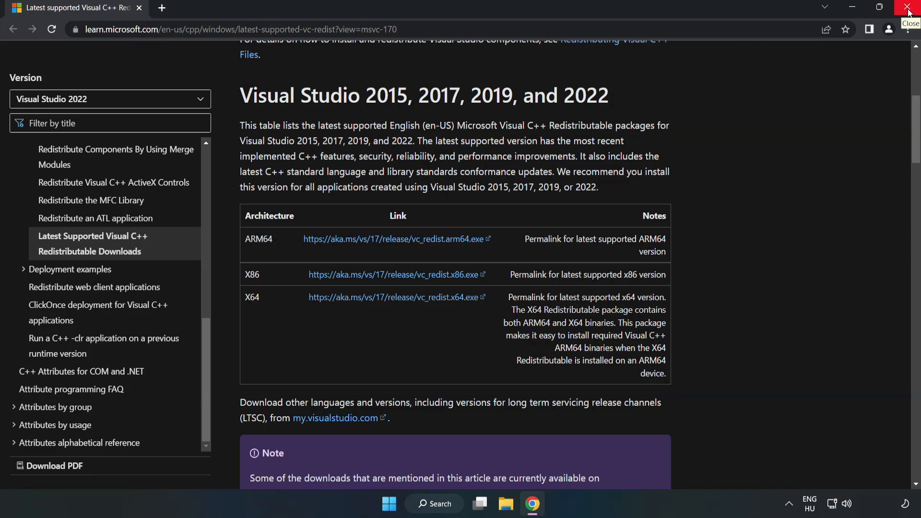
{"action": "left_click", "coordinate": [909, 8]}
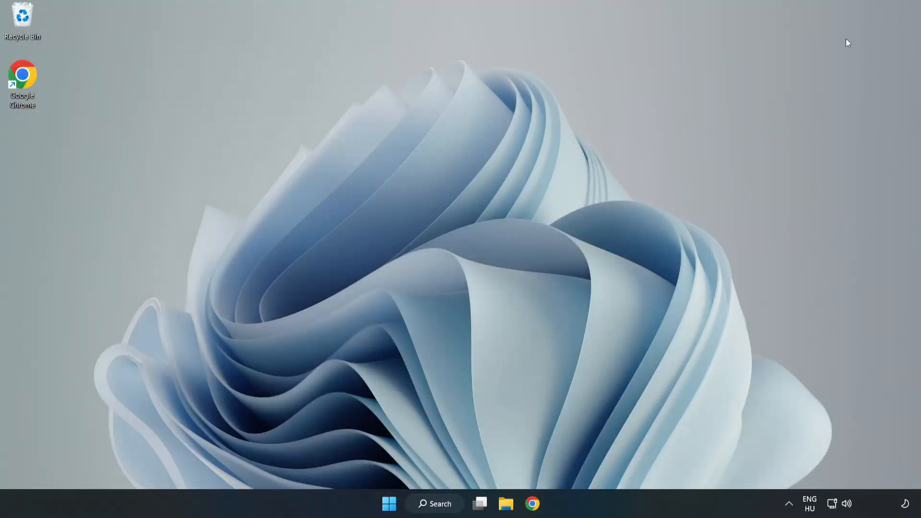
Search for 'cmd' and launch Command Prompt as administrator
{"action": "left_click", "coordinate": [434, 504]}
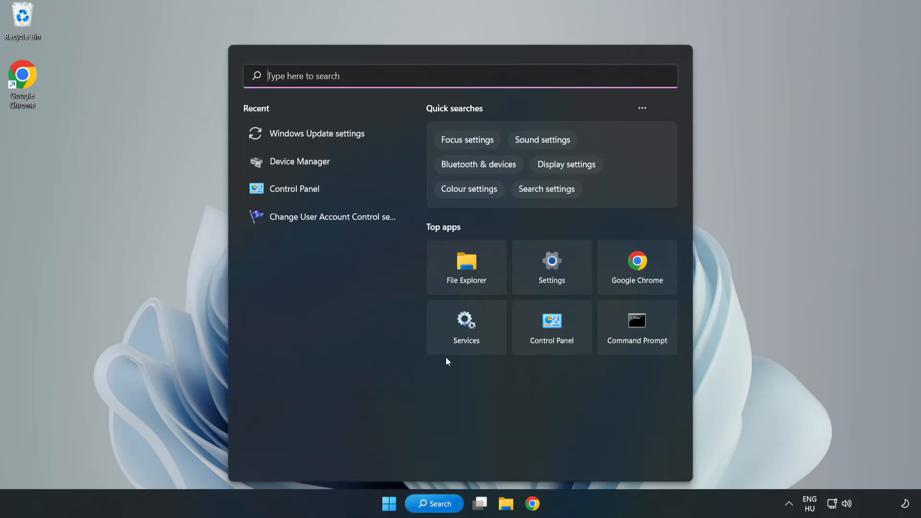
{"action": "type", "text": "c"}
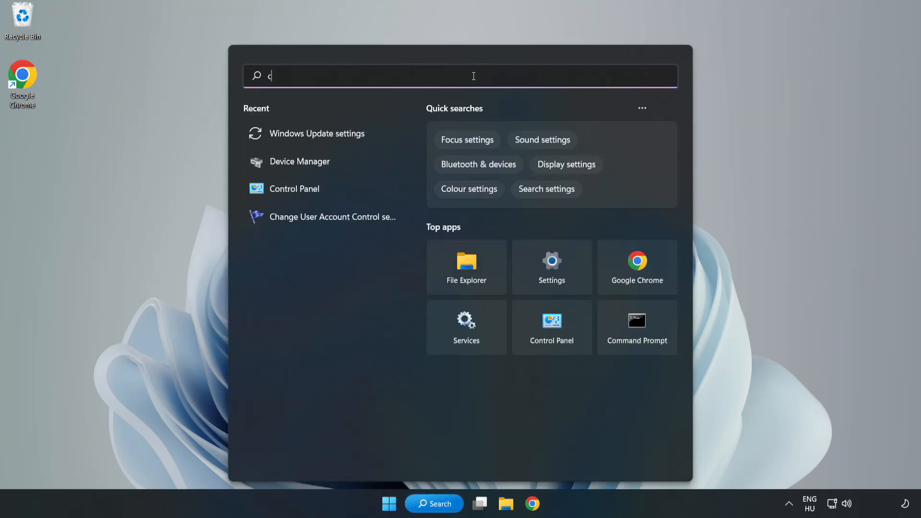
{"action": "type", "text": "md"}
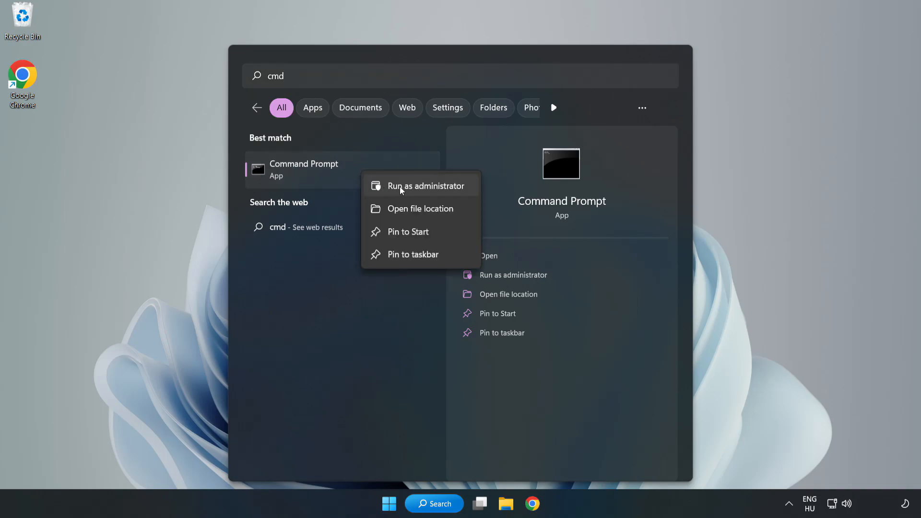
{"action": "left_click", "coordinate": [420, 185]}
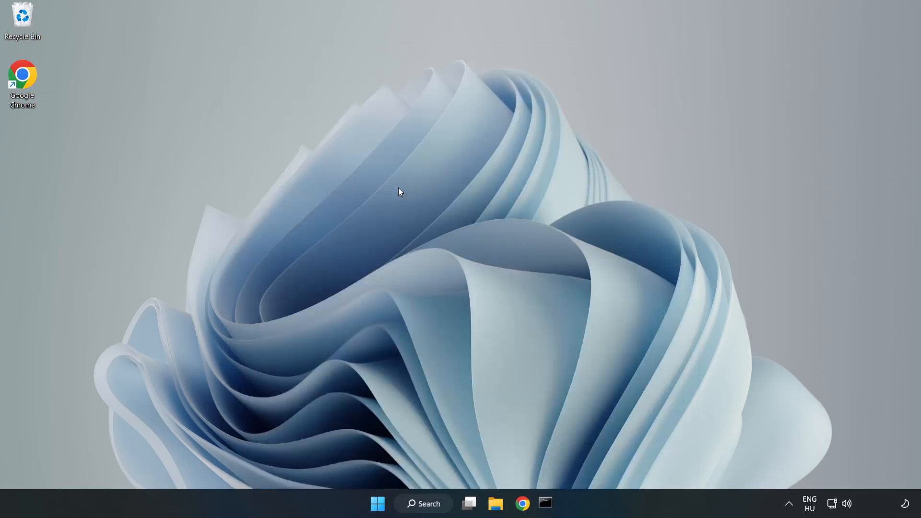
Run 'sfc /scannow', which finds no integrity violations, then close the Command Prompt
{"action": "left_click", "coordinate": [545, 503]}
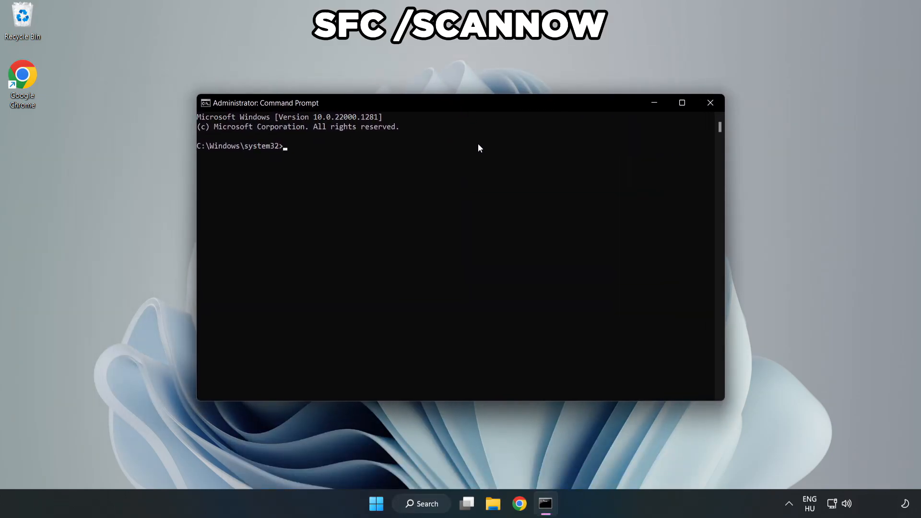
{"action": "type", "text": "sfc /"}
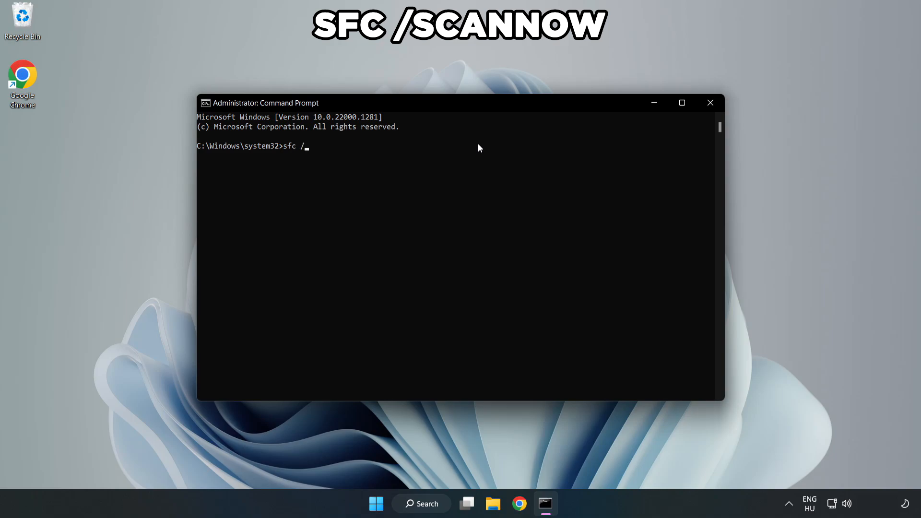
{"action": "type", "text": "scannow"}
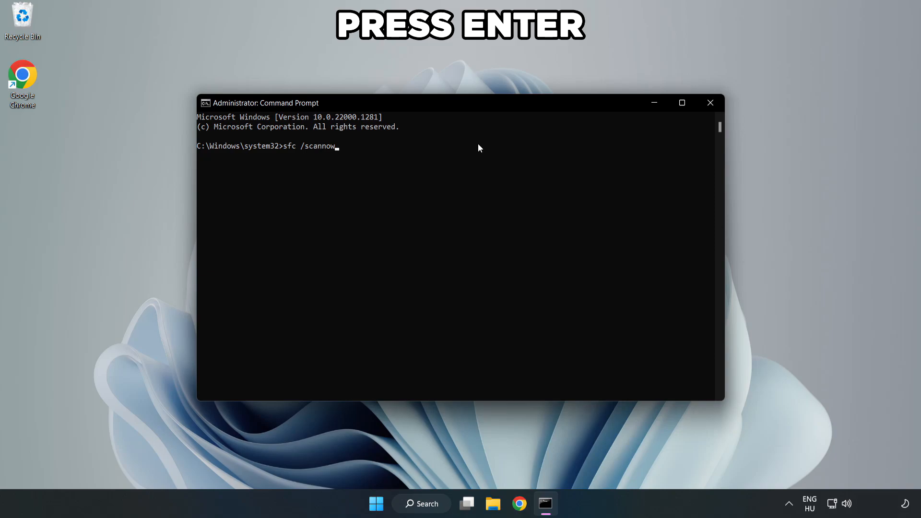
{"action": "key", "text": "Enter"}
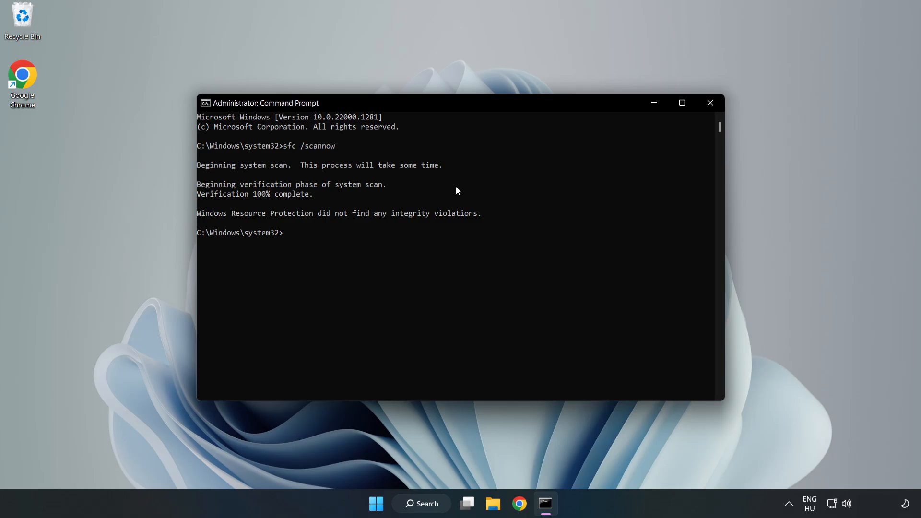
{"action": "mouse_move", "coordinate": [709, 103]}
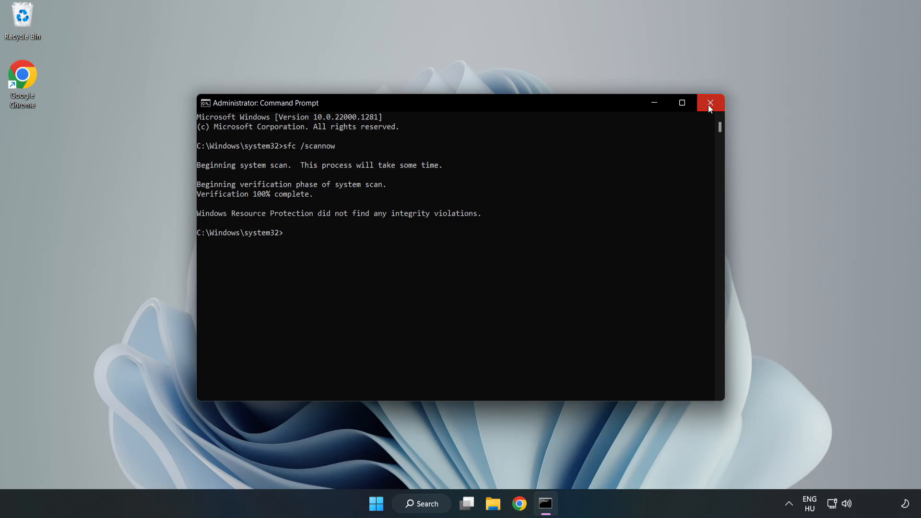
{"action": "left_click", "coordinate": [709, 103]}
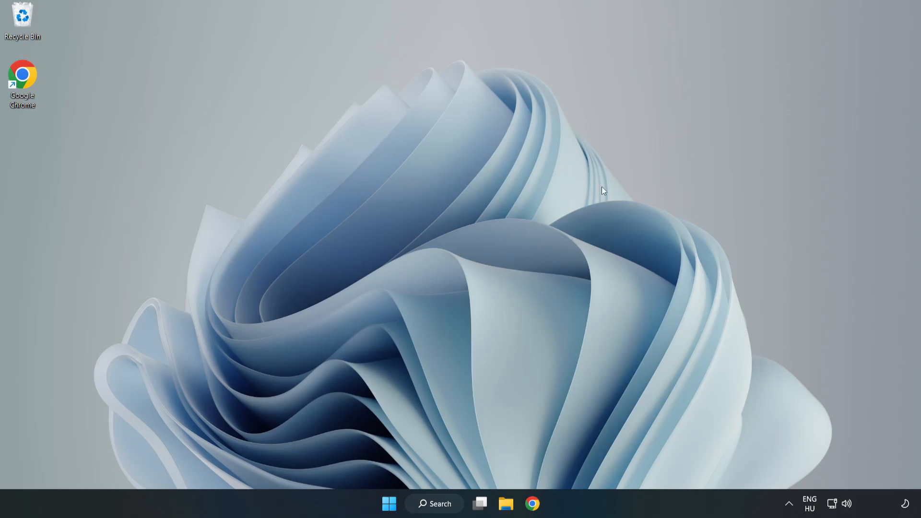
{"action": "mouse_move", "coordinate": [458, 362]}
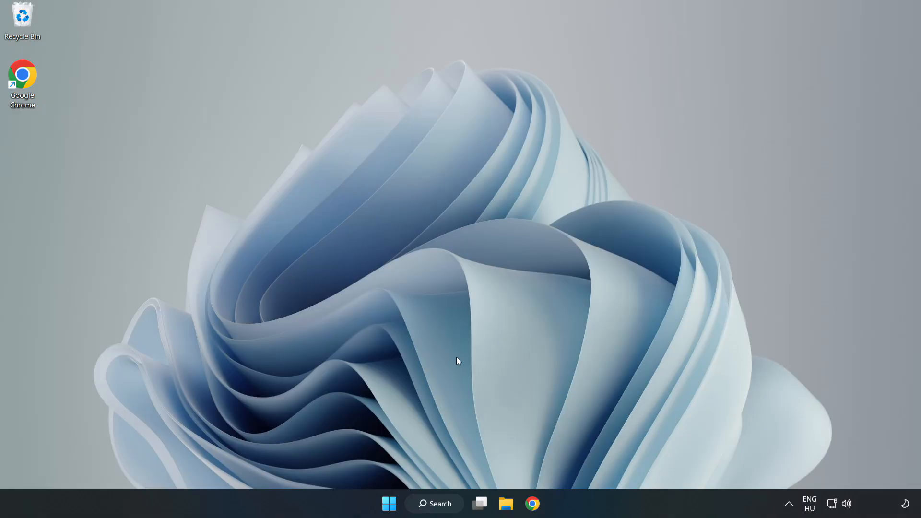
Search for 'sec' to bring up Windows Security
{"action": "left_click", "coordinate": [433, 503]}
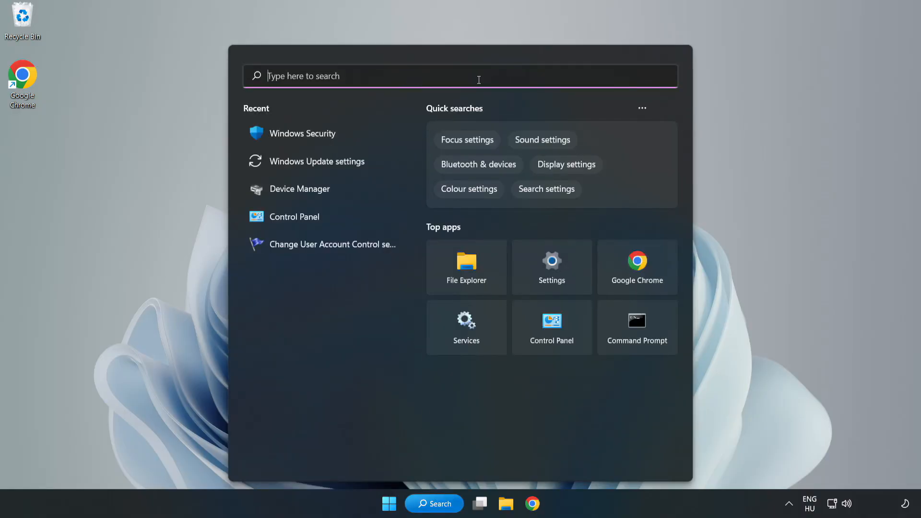
{"action": "type", "text": "sec"}
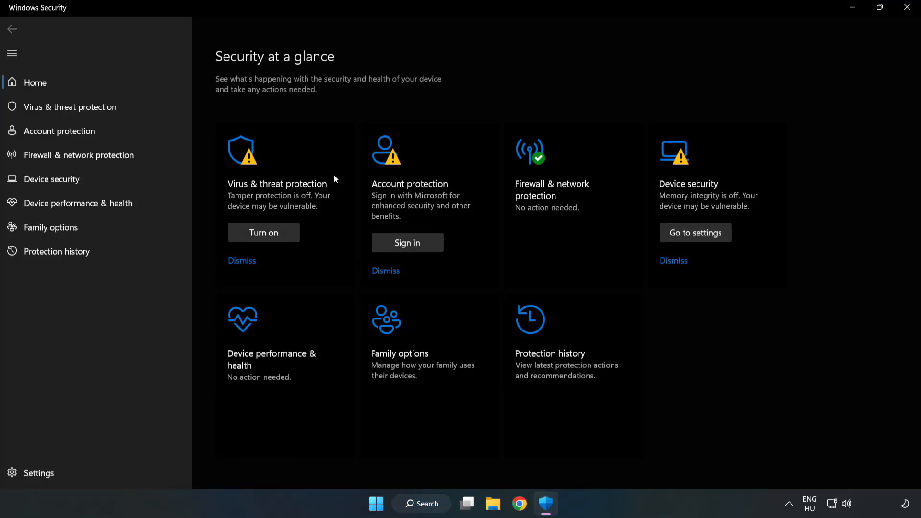
{"action": "mouse_move", "coordinate": [69, 107]}
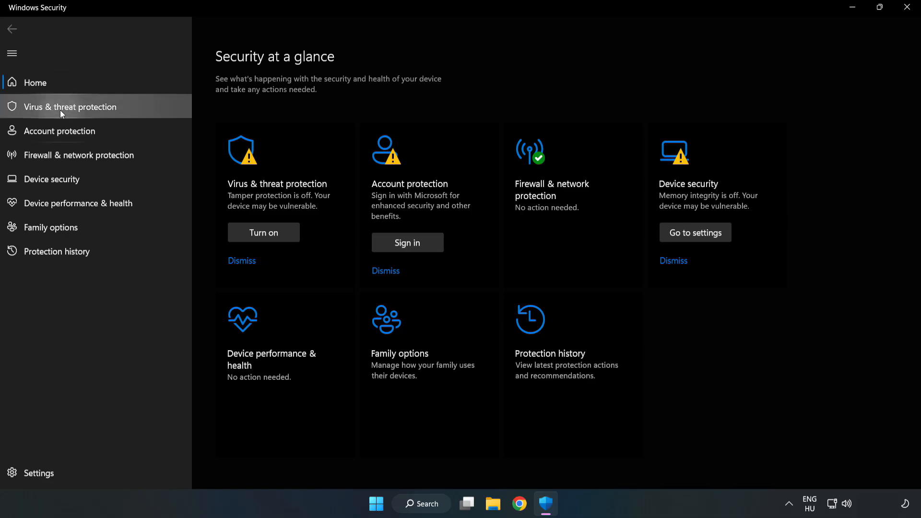
Go to Virus & threat protection and its Manage settings page
{"action": "left_click", "coordinate": [69, 106]}
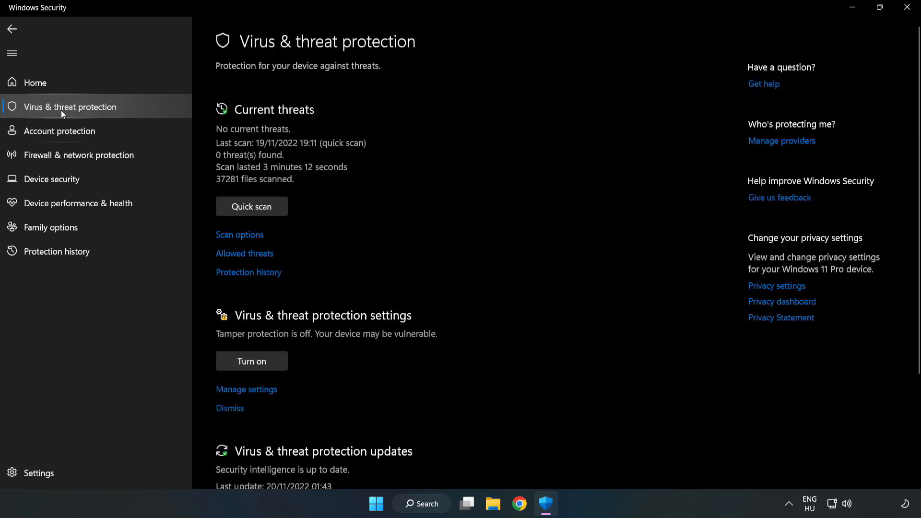
{"action": "scroll", "scroll_direction": "down", "scroll_amount": 3}
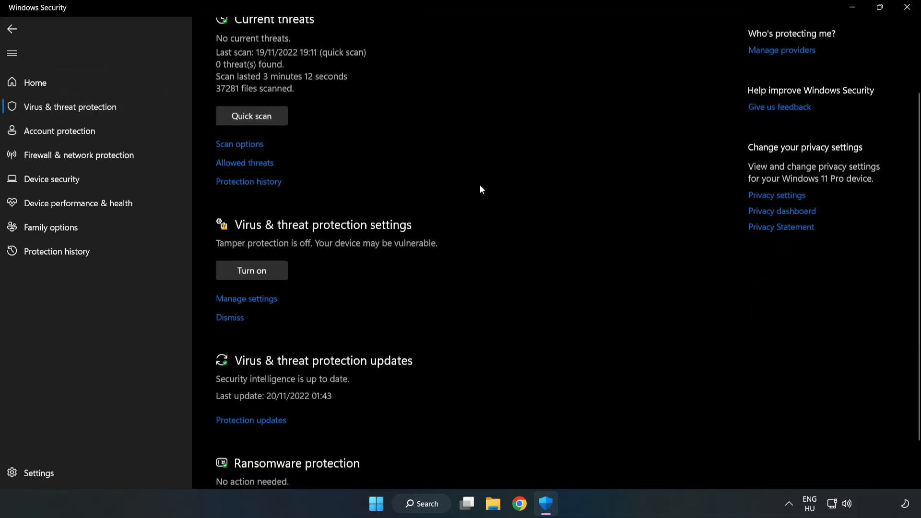
{"action": "scroll", "scroll_direction": "down", "scroll_amount": 3}
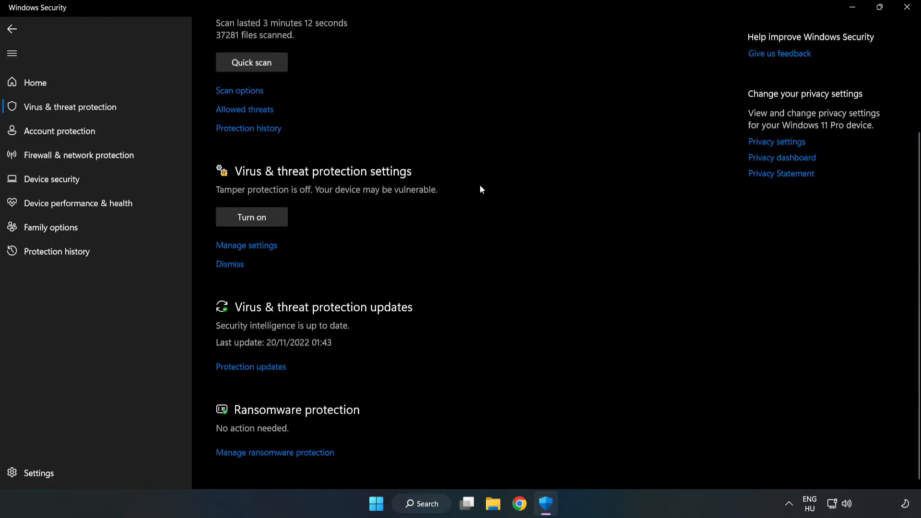
{"action": "mouse_move", "coordinate": [247, 245]}
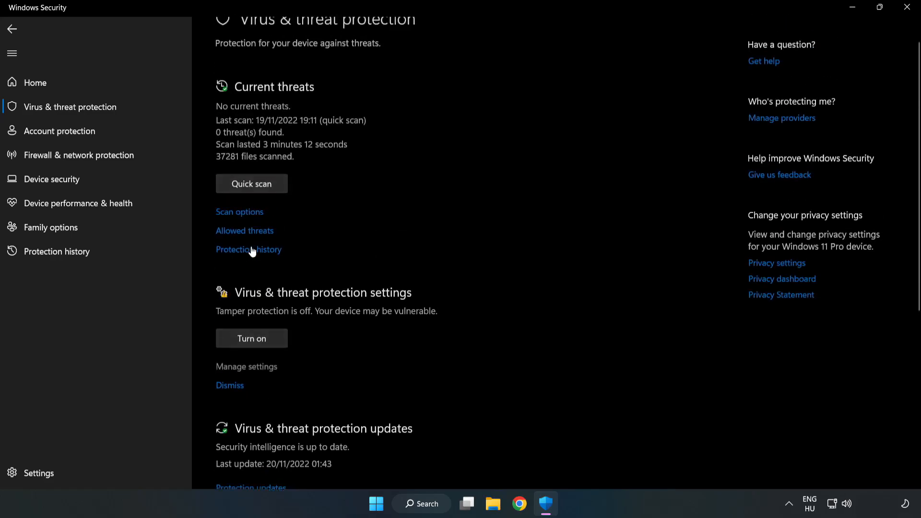
{"action": "left_click", "coordinate": [246, 367]}
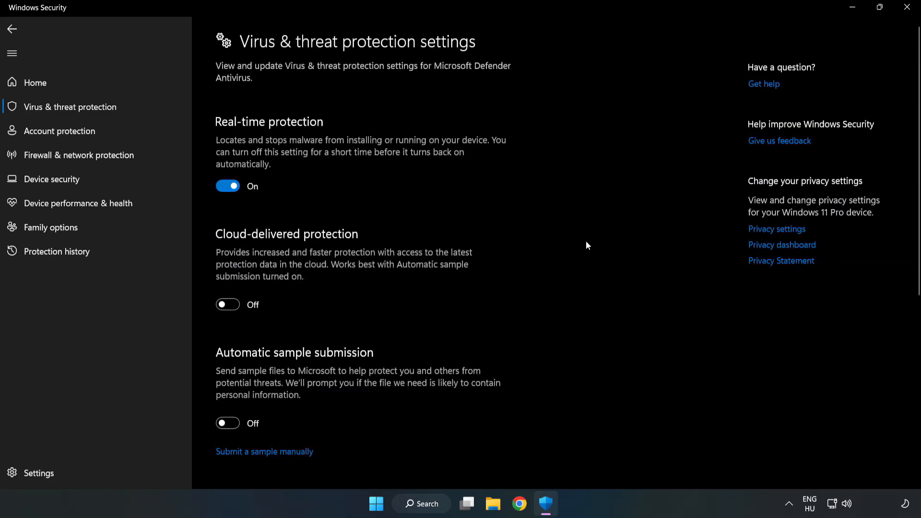
Reach Add or remove exclusions and start adding a new exclusion
{"action": "scroll", "scroll_direction": "down", "scroll_amount": 3}
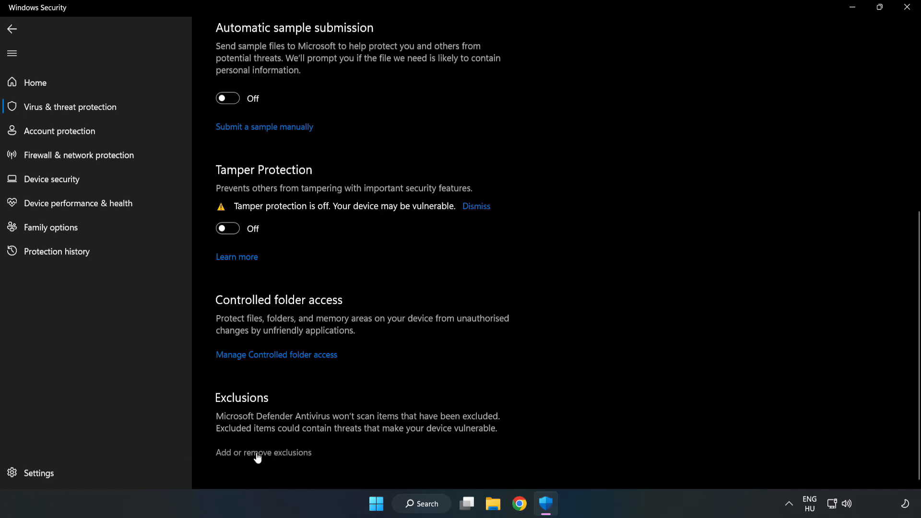
{"action": "left_click", "coordinate": [263, 452]}
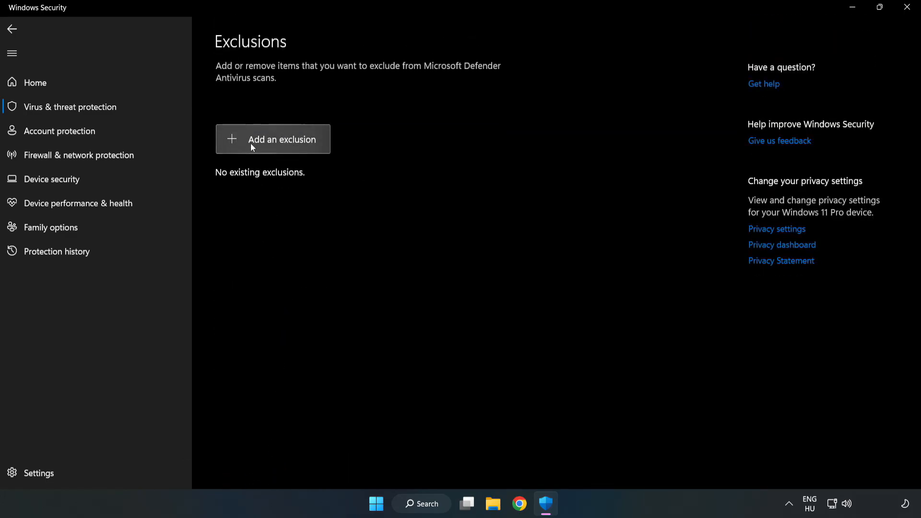
{"action": "left_click", "coordinate": [273, 139]}
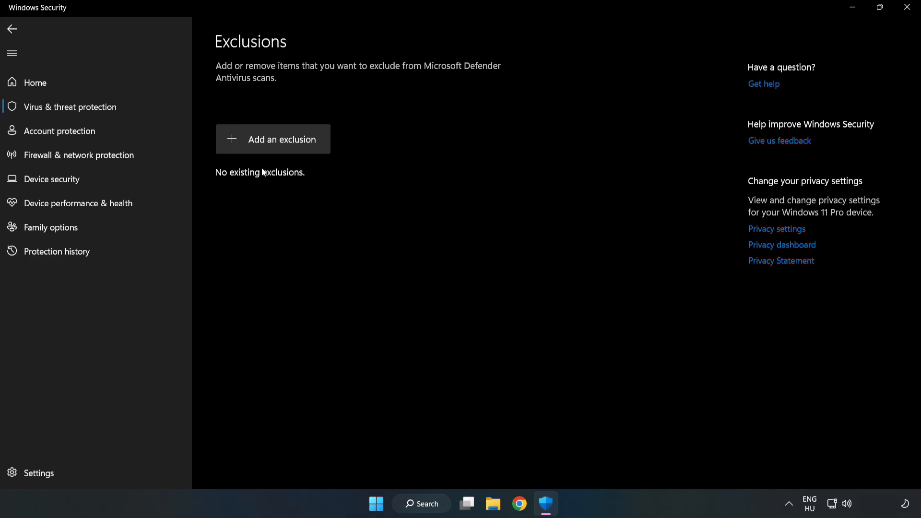
Add a File exclusion for the NOT WORKING APP shortcut in C:\Program Files (x86)\NOT WORKING APP
{"action": "left_click", "coordinate": [273, 139]}
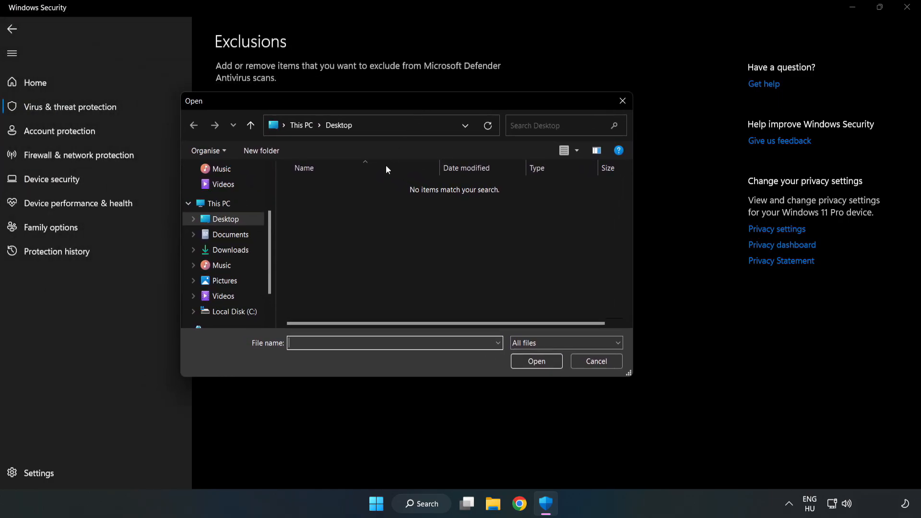
{"action": "left_click", "coordinate": [235, 311]}
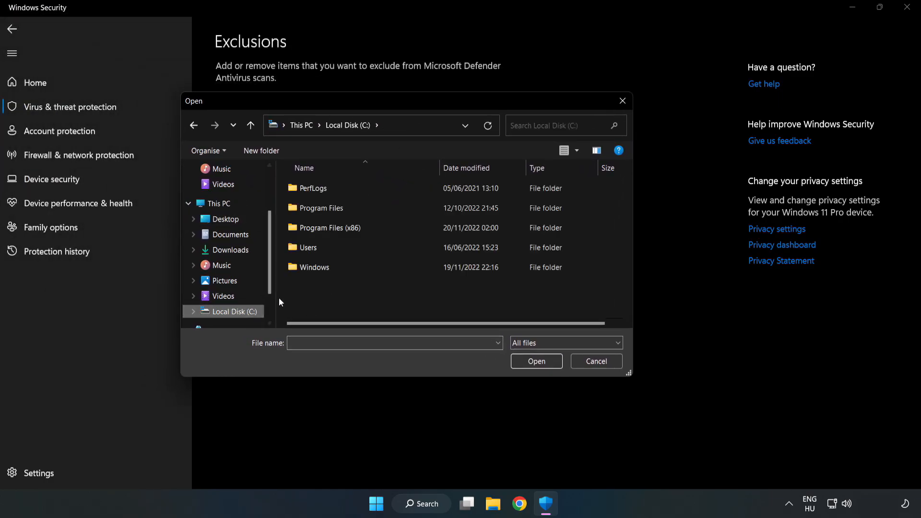
{"action": "double_click", "coordinate": [329, 227]}
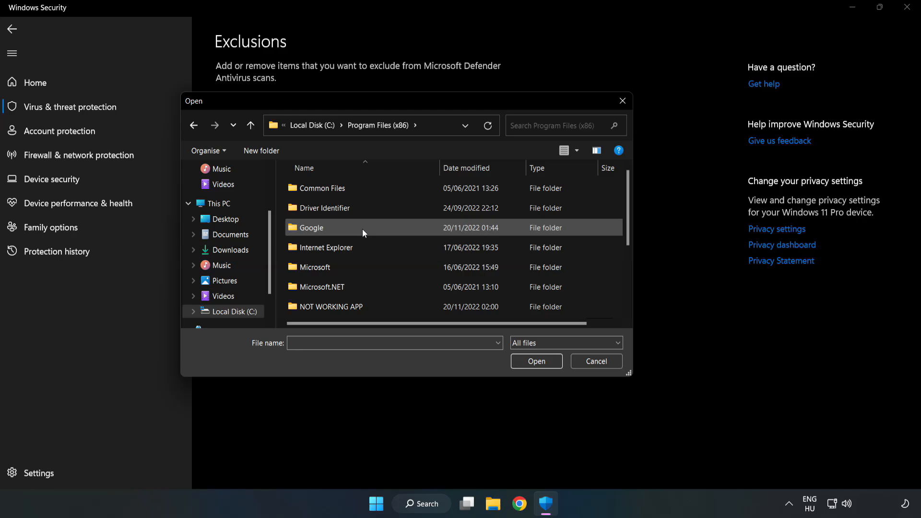
{"action": "double_click", "coordinate": [331, 307]}
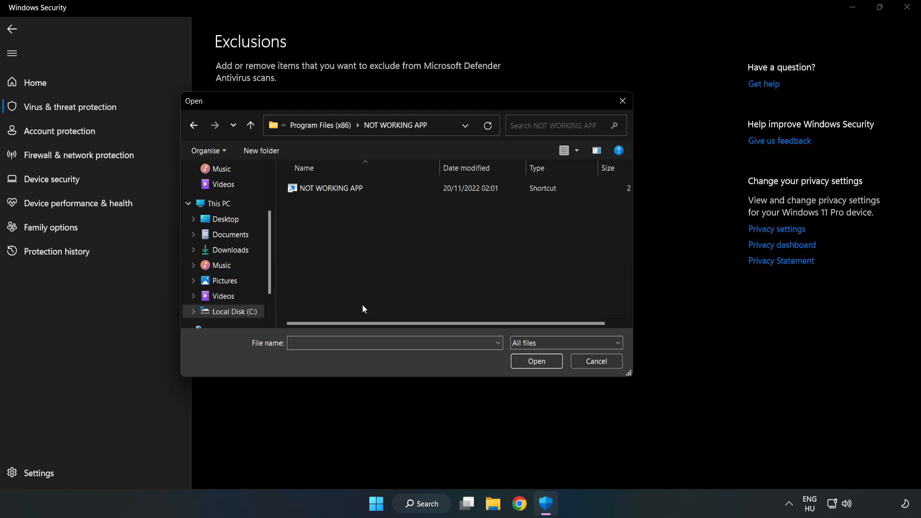
{"action": "left_click", "coordinate": [331, 188]}
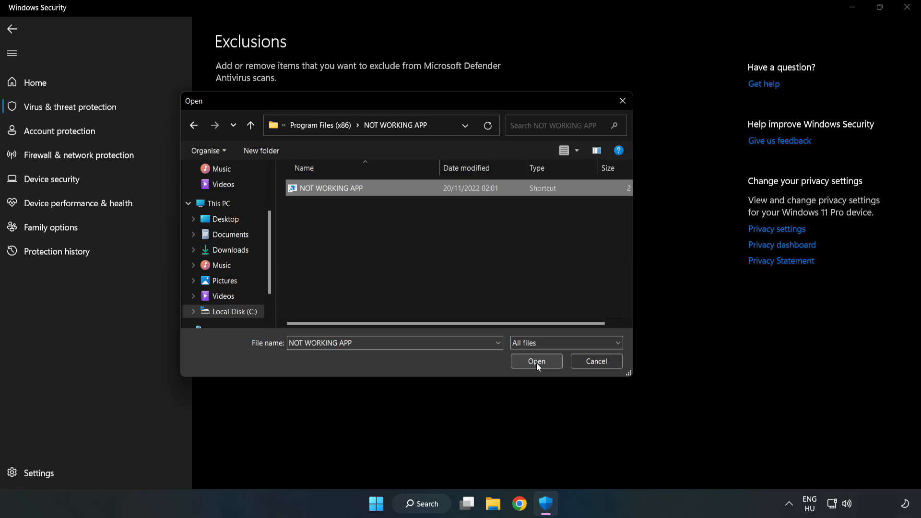
{"action": "left_click", "coordinate": [535, 361]}
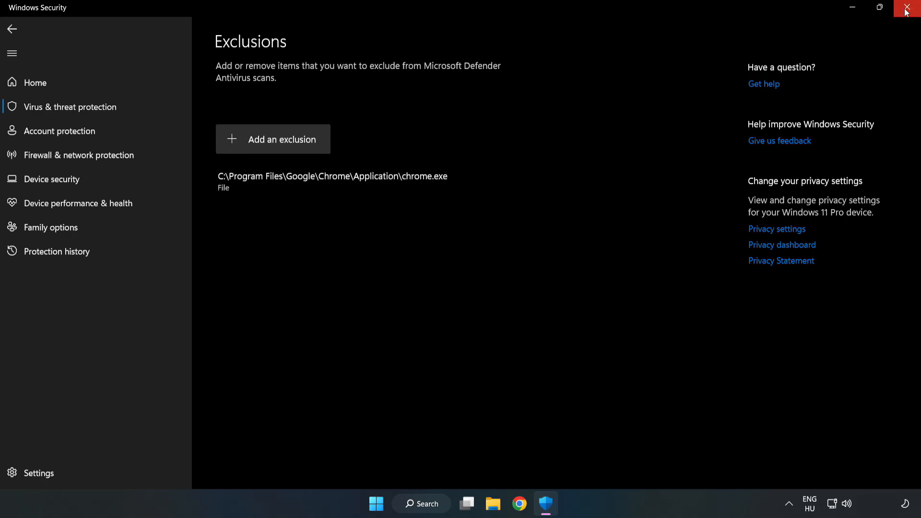
{"action": "mouse_move", "coordinate": [910, 11]}
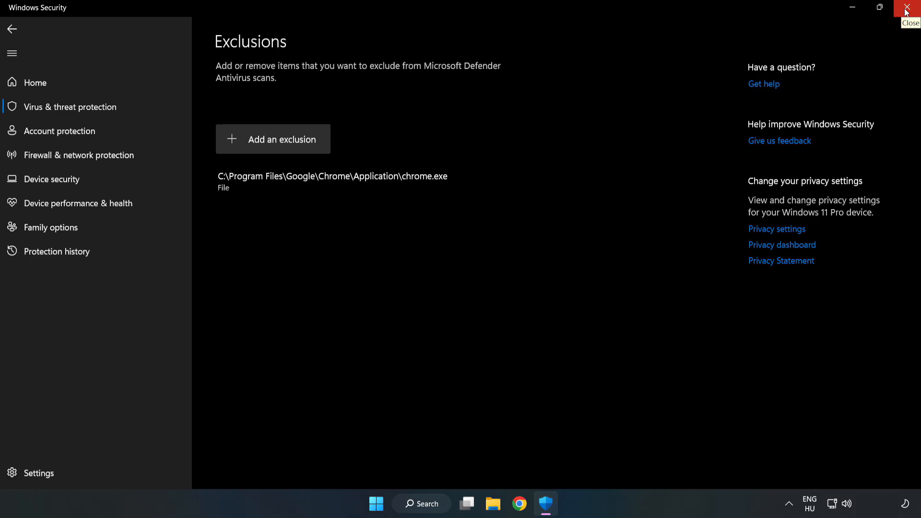
Close Windows Security and bring up the Start menu's Sleep and Shut down power options
{"action": "left_click", "coordinate": [909, 8]}
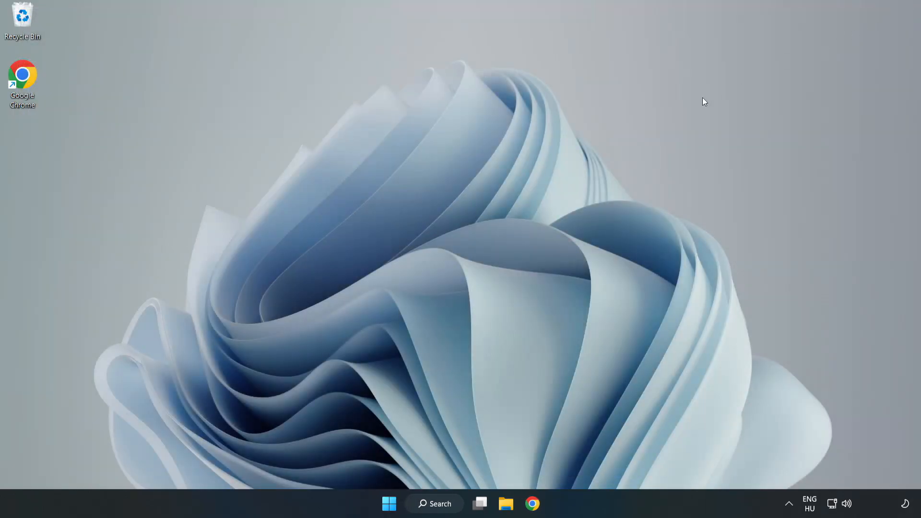
{"action": "mouse_move", "coordinate": [467, 260]}
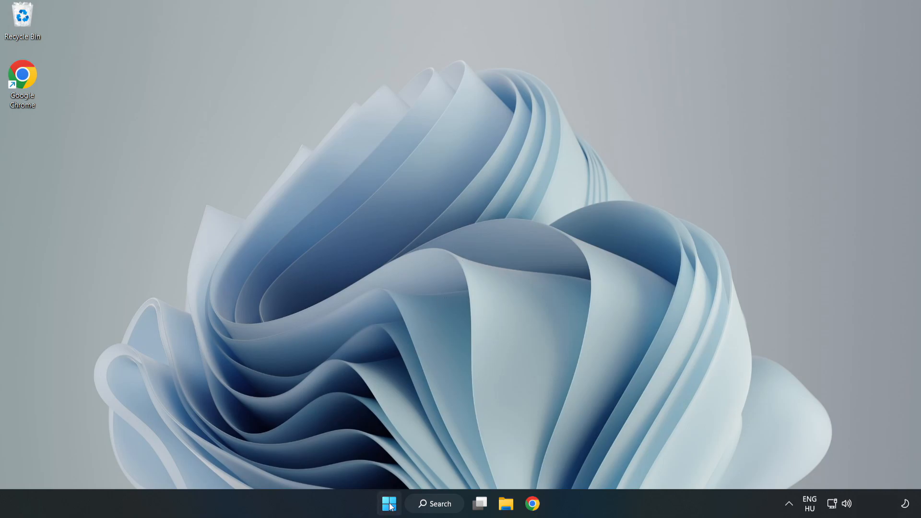
{"action": "left_click", "coordinate": [388, 504]}
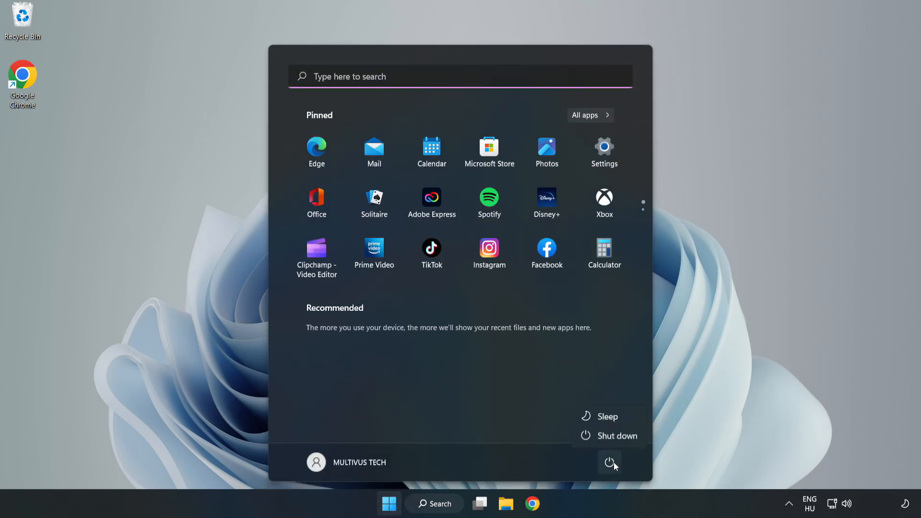